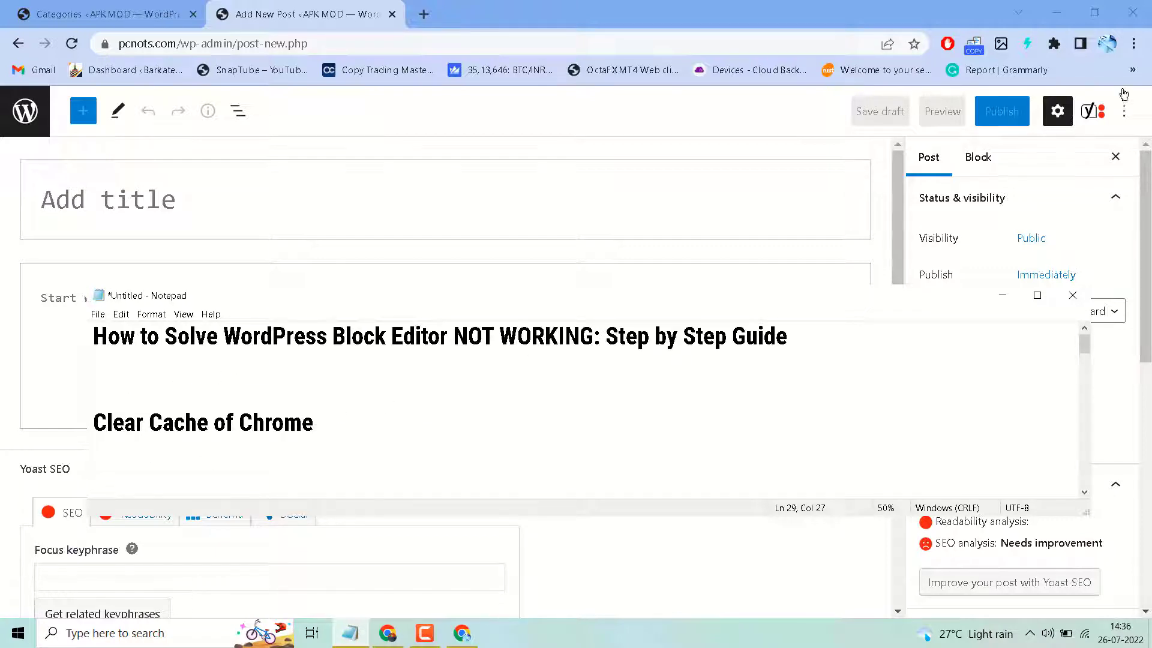
# Minimize Notepad to reach Chrome and its More tools menu
pyautogui.click(1132, 43)
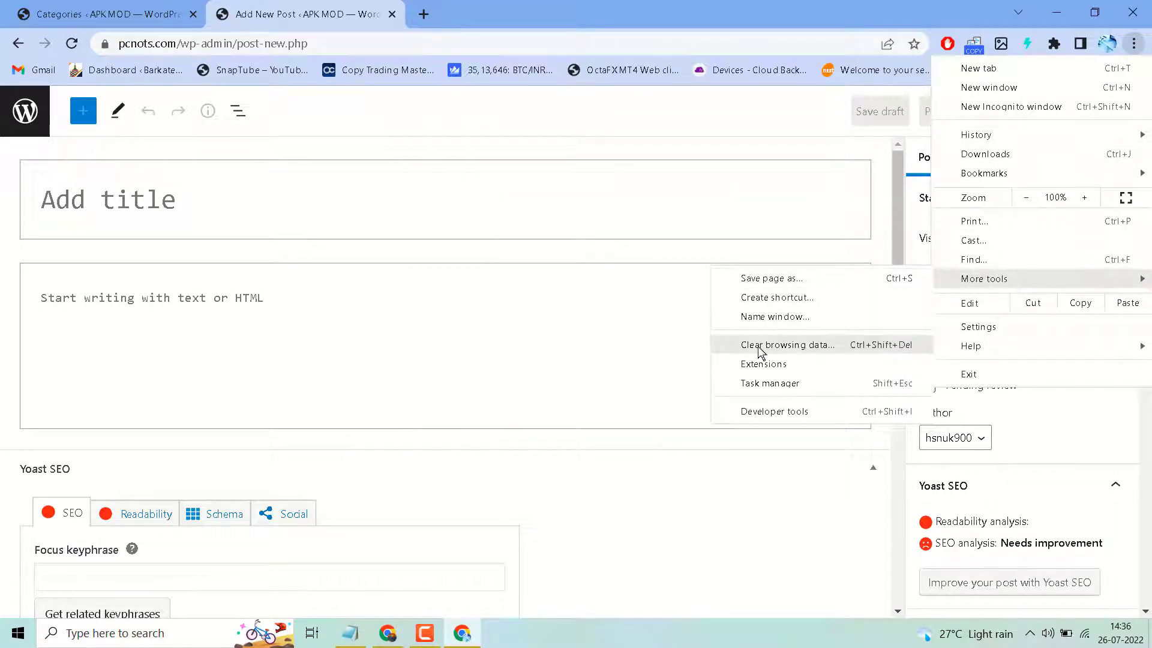
# Clear Chrome browsing data for All time with advanced options, then return to the Add New Post tab
pyautogui.click(788, 345)
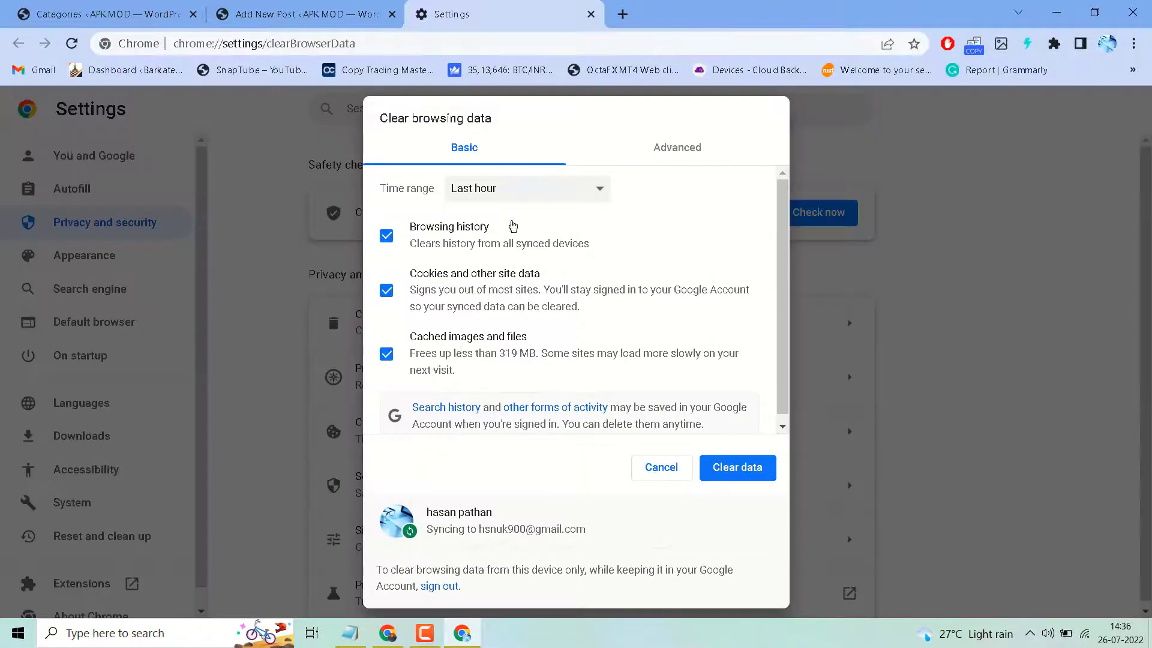
pyautogui.click(527, 187)
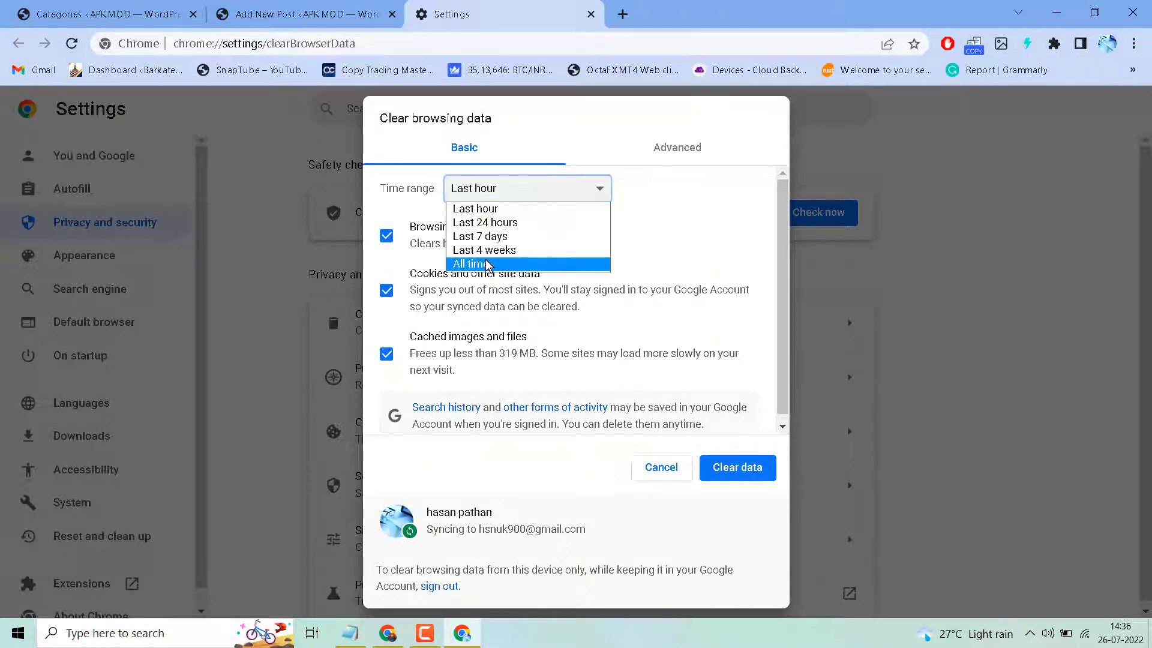
pyautogui.click(469, 264)
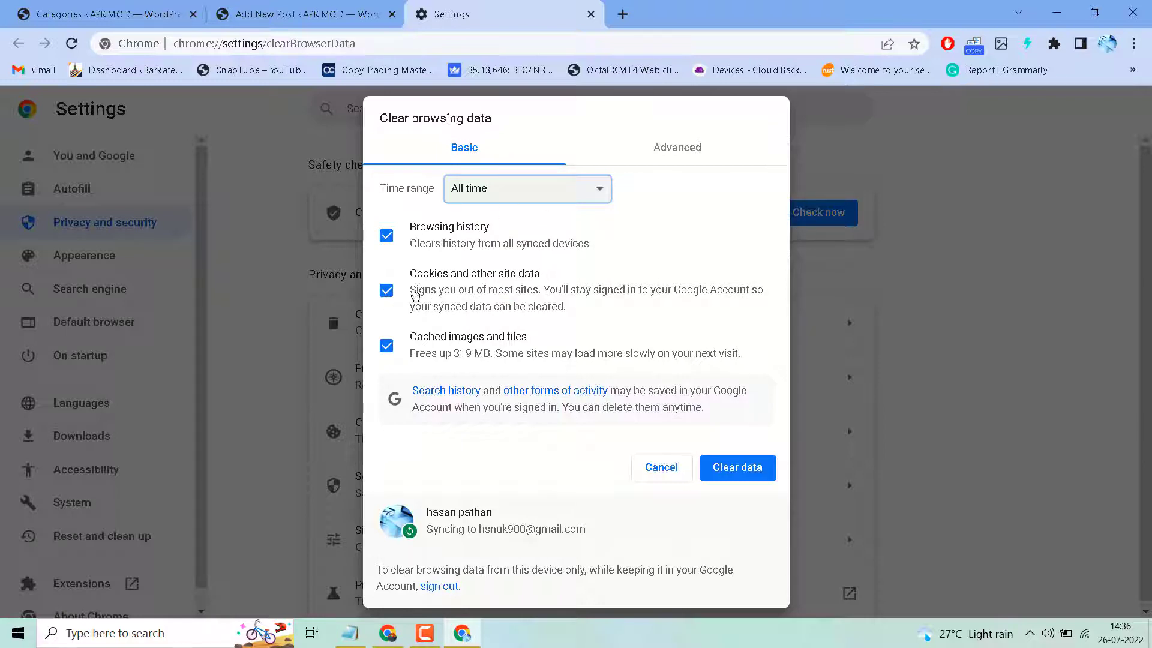
pyautogui.moveTo(463, 280)
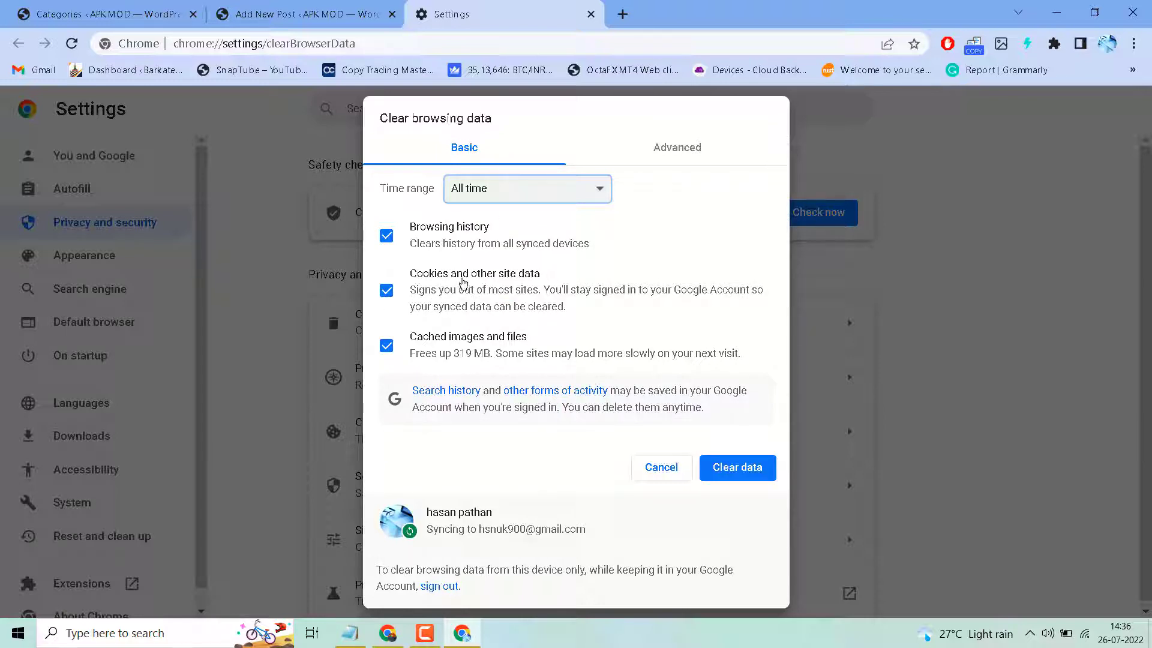
pyautogui.moveTo(561, 346)
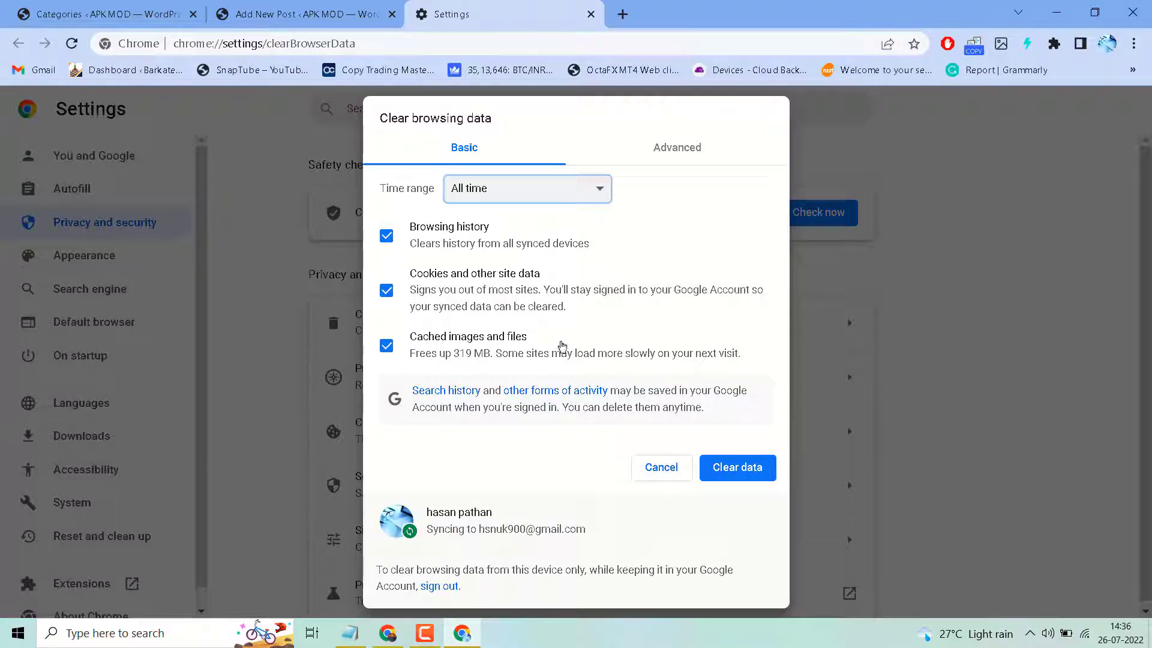
pyautogui.click(677, 146)
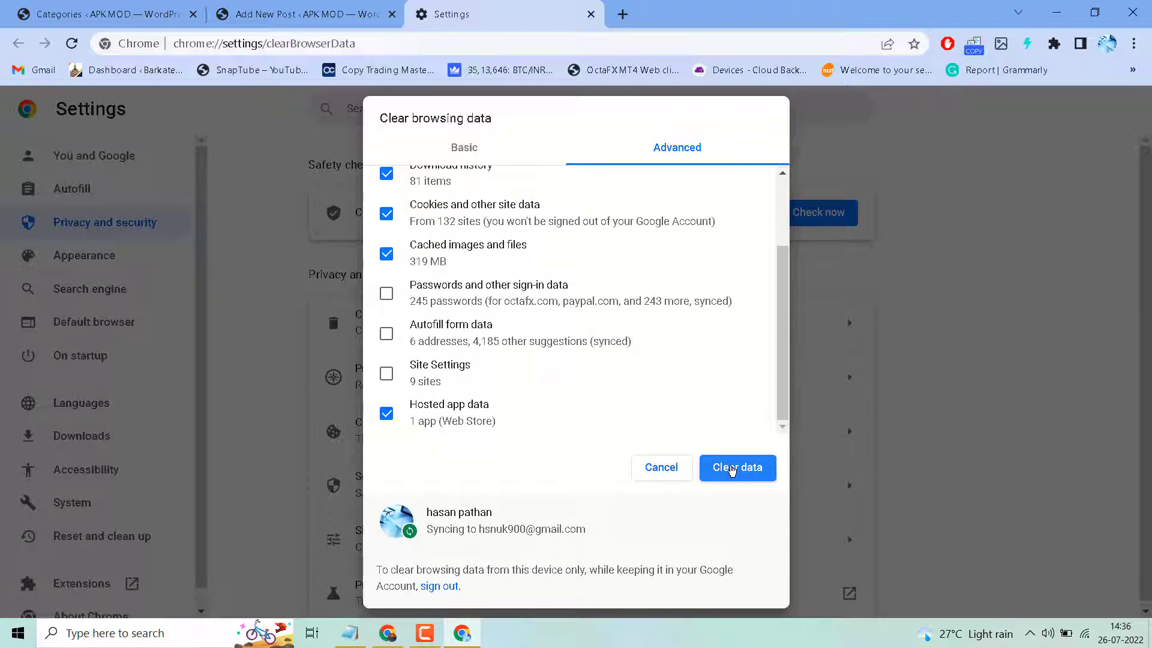
pyautogui.click(299, 15)
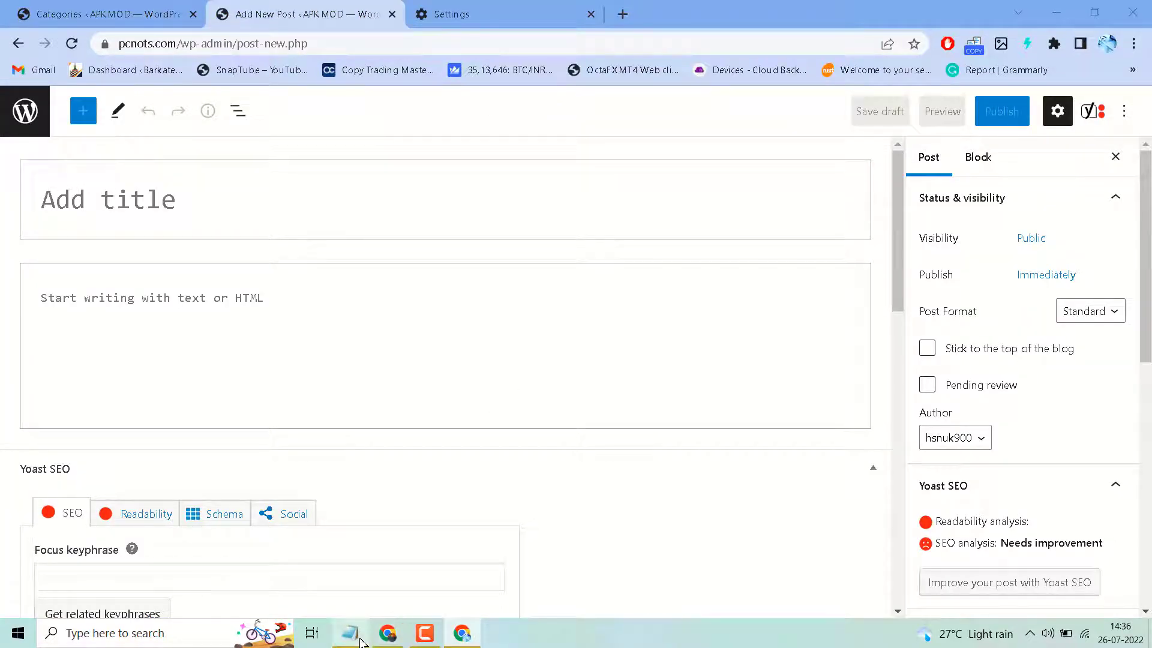
# Check the reinstall-WordPress note in Notepad, then return to the Categories admin tab
pyautogui.click(348, 634)
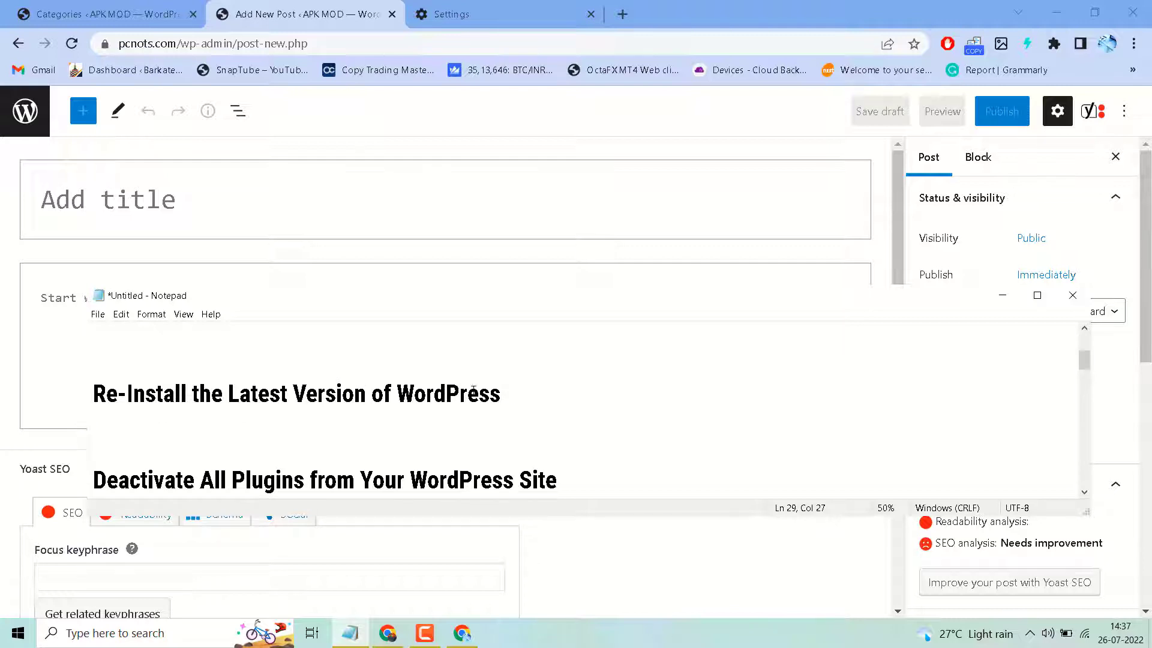
pyautogui.click(84, 14)
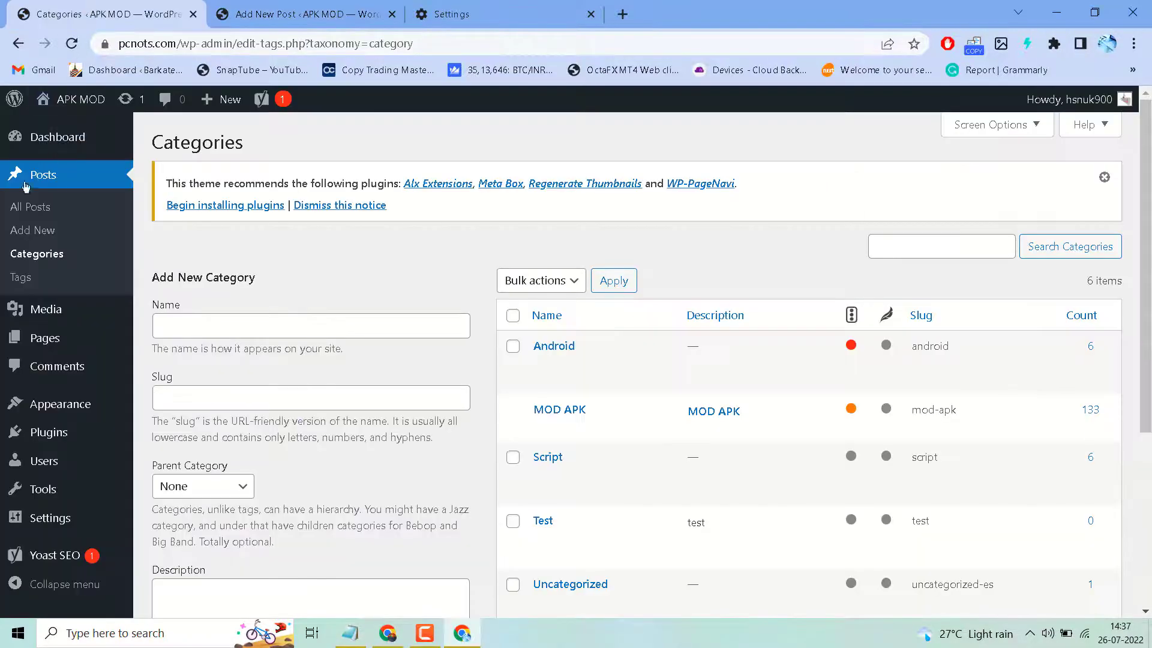
pyautogui.moveTo(55, 164)
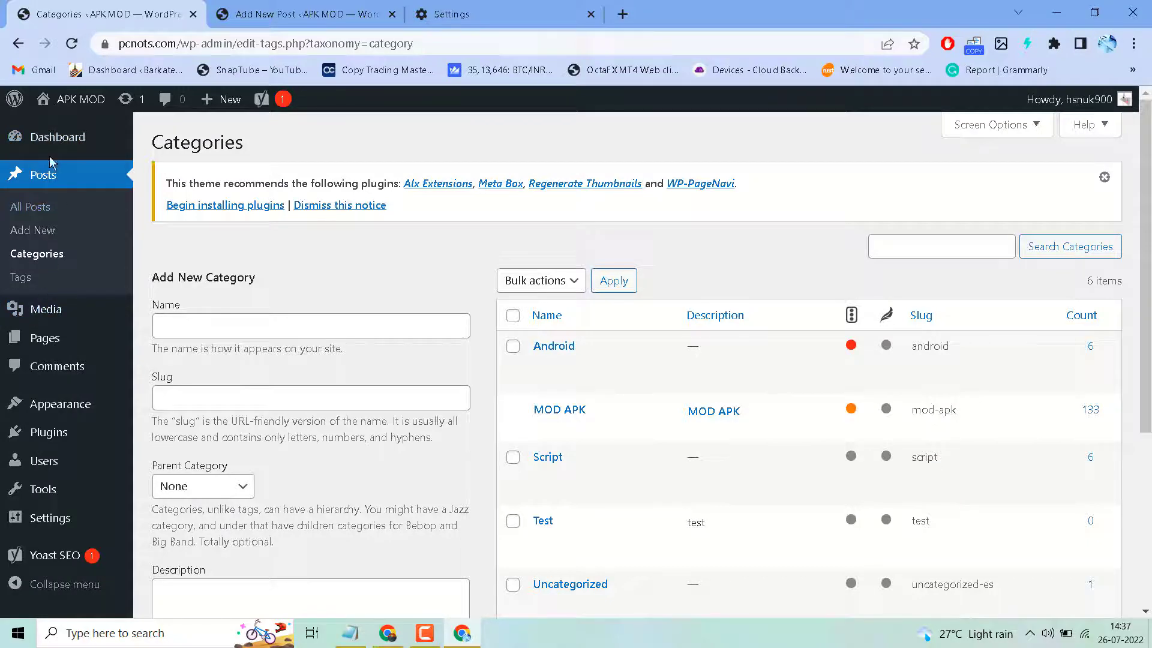
# Go to Dashboard > Updates showing WordPress 6.0.1 is the latest version
pyautogui.click(58, 137)
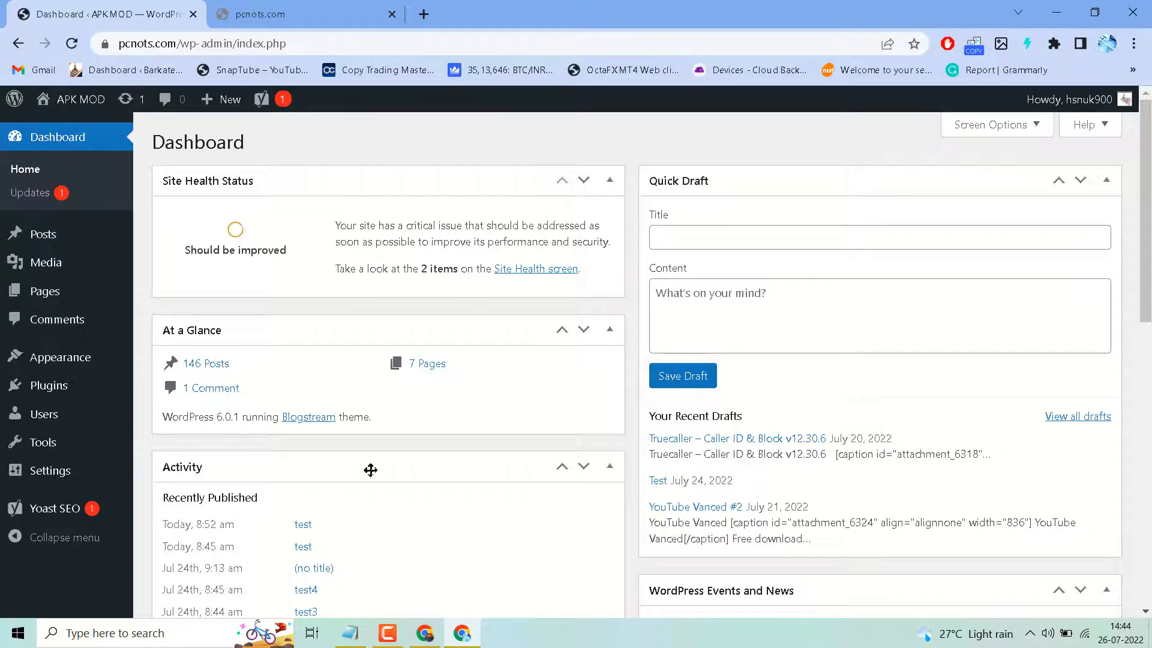
pyautogui.moveTo(229, 129)
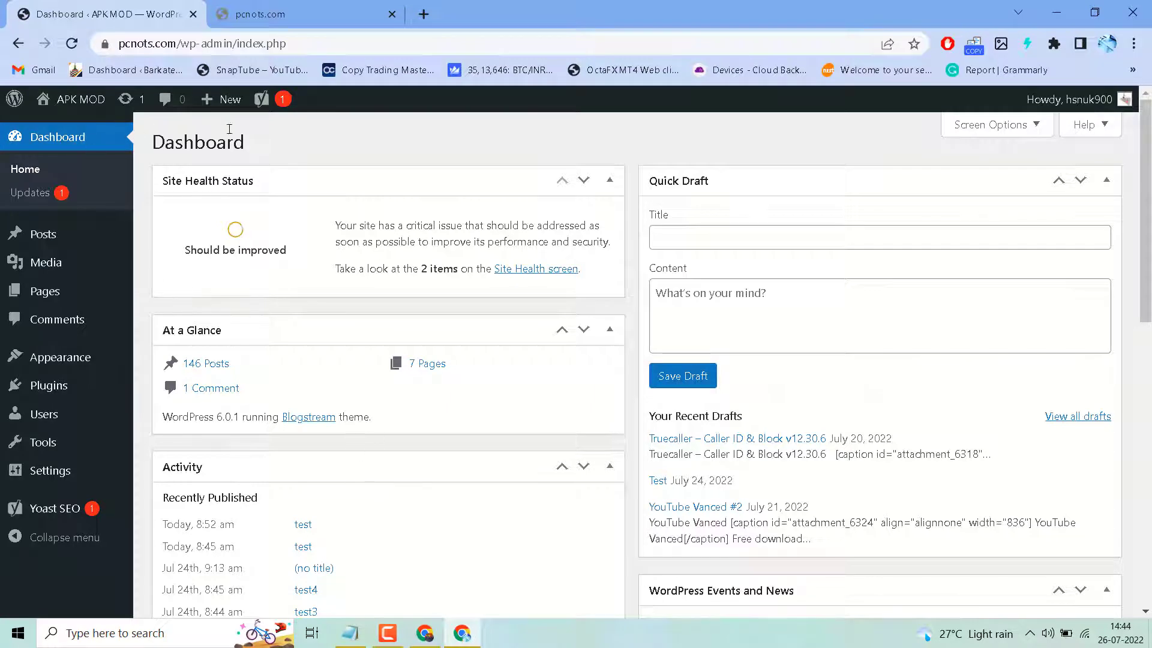
pyautogui.moveTo(79, 98)
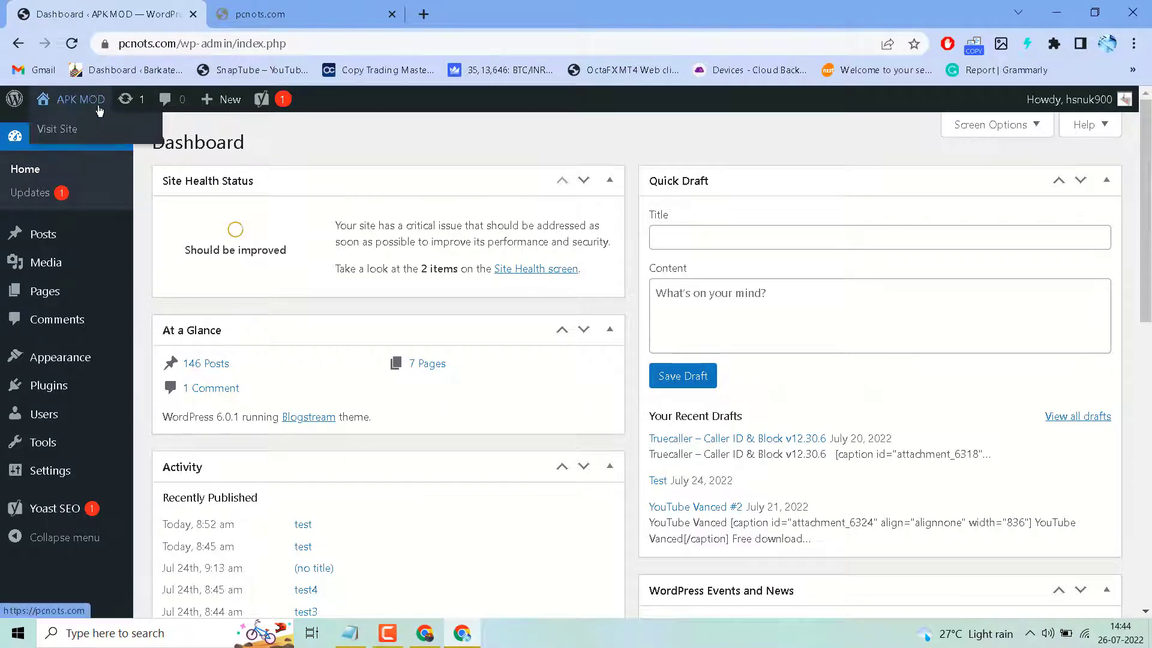
pyautogui.moveTo(167, 127)
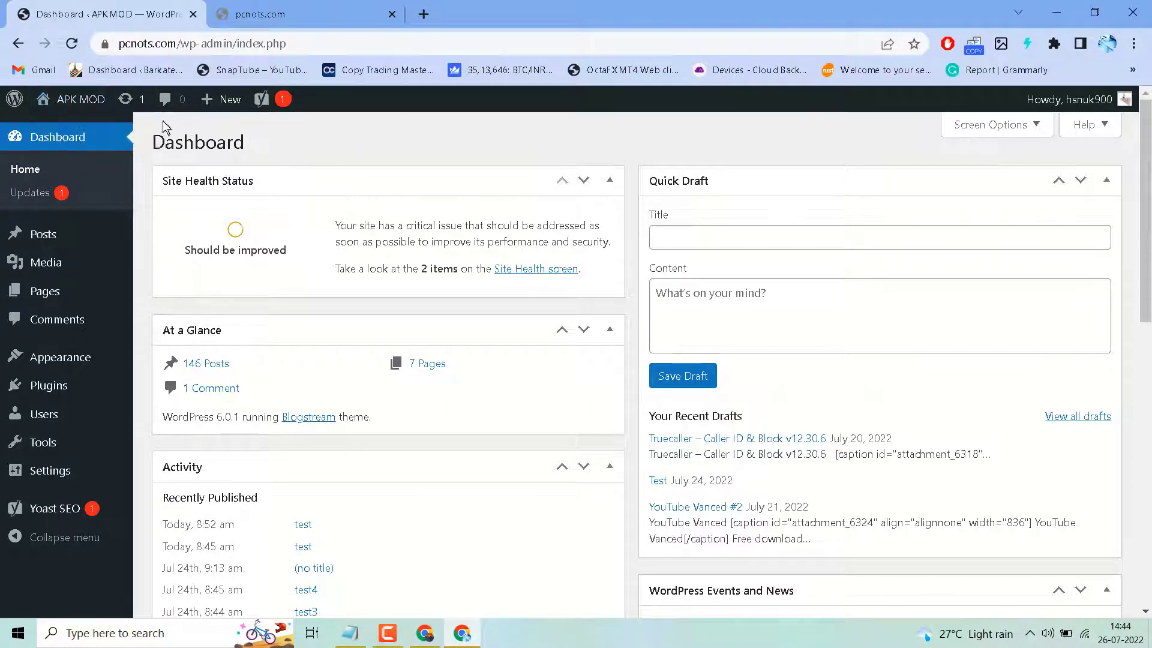
pyautogui.click(30, 192)
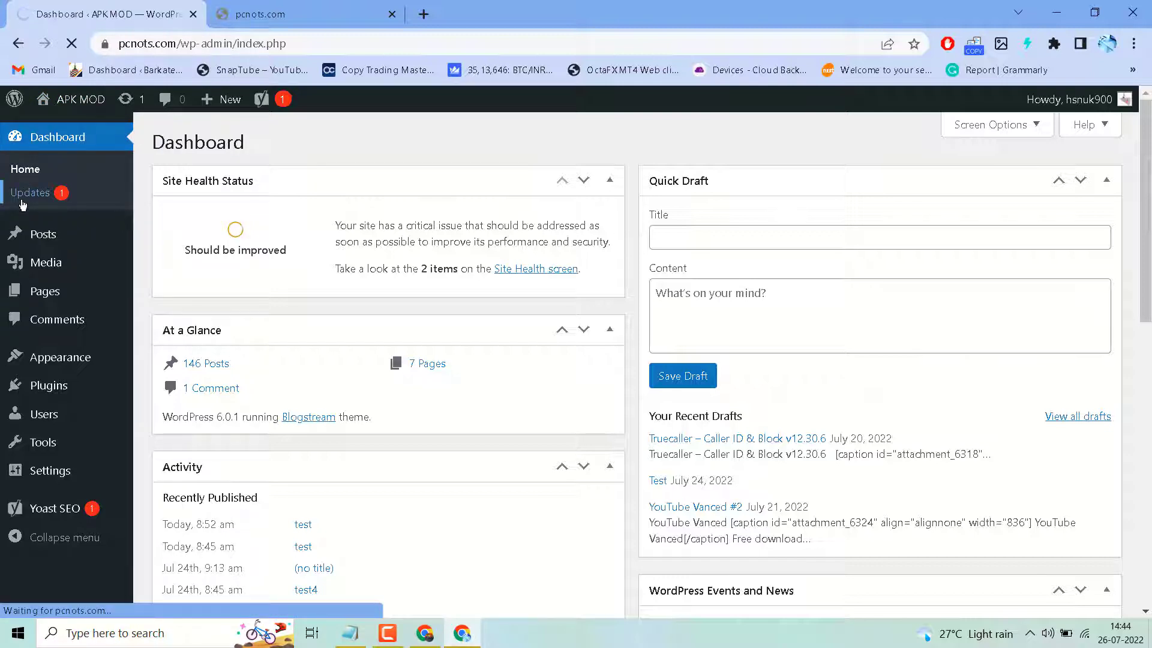
pyautogui.click(30, 192)
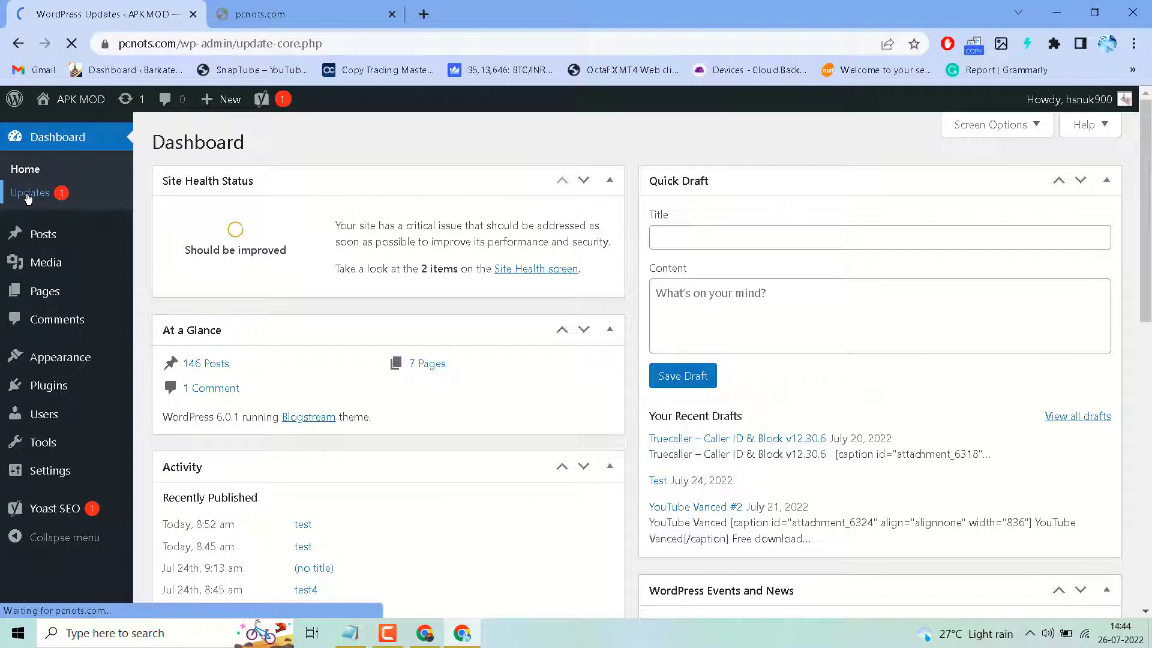
pyautogui.click(30, 192)
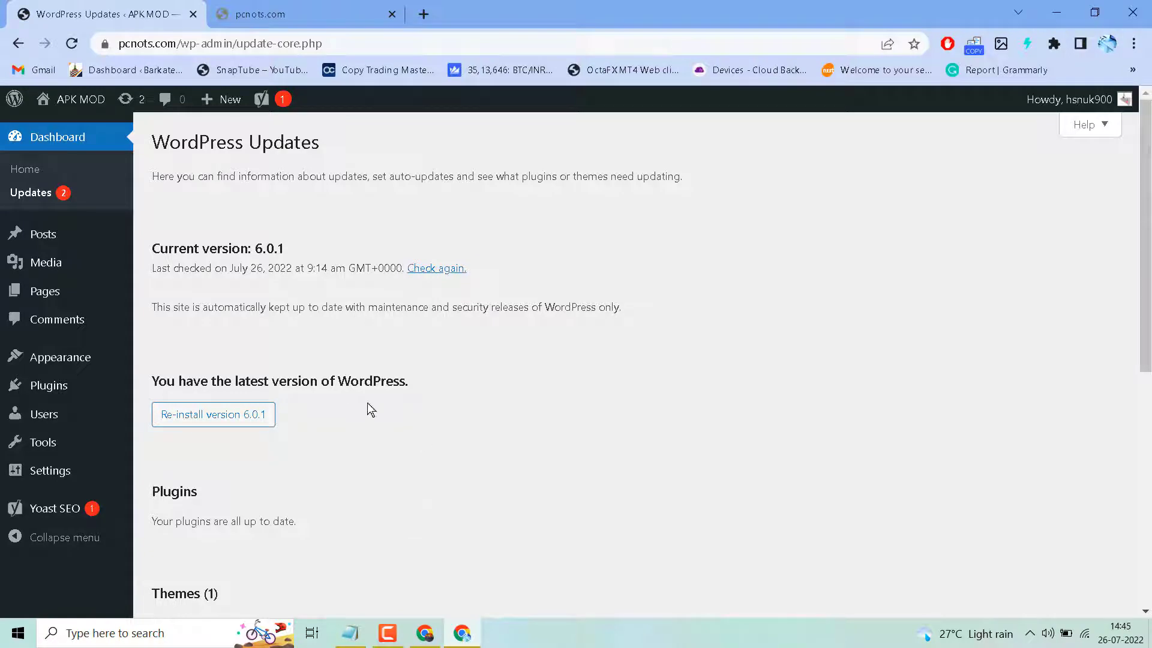
pyautogui.moveTo(302, 435)
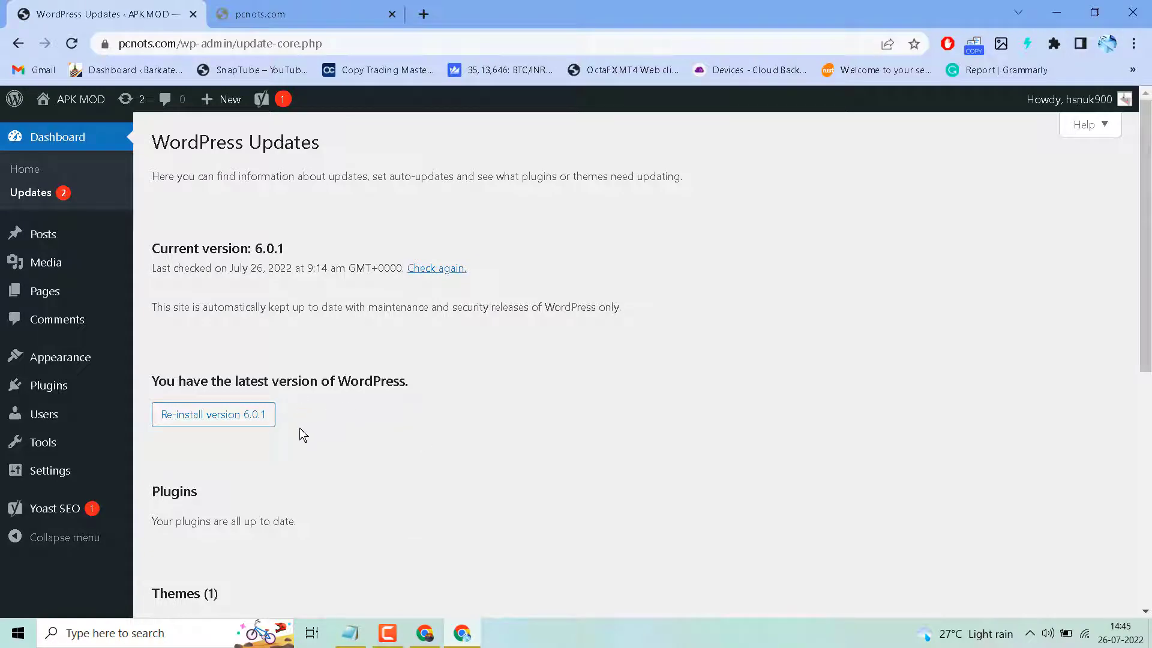
# Re-install WordPress 6.0.1 and land on the version 6.0 About page
pyautogui.click(212, 414)
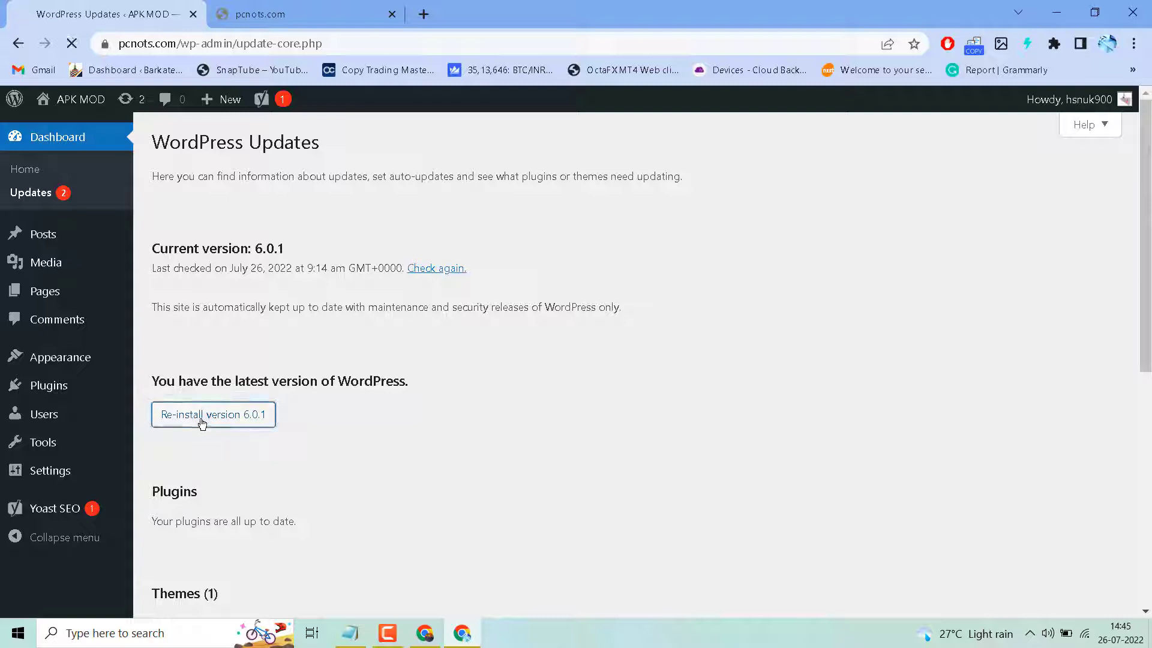
pyautogui.click(213, 414)
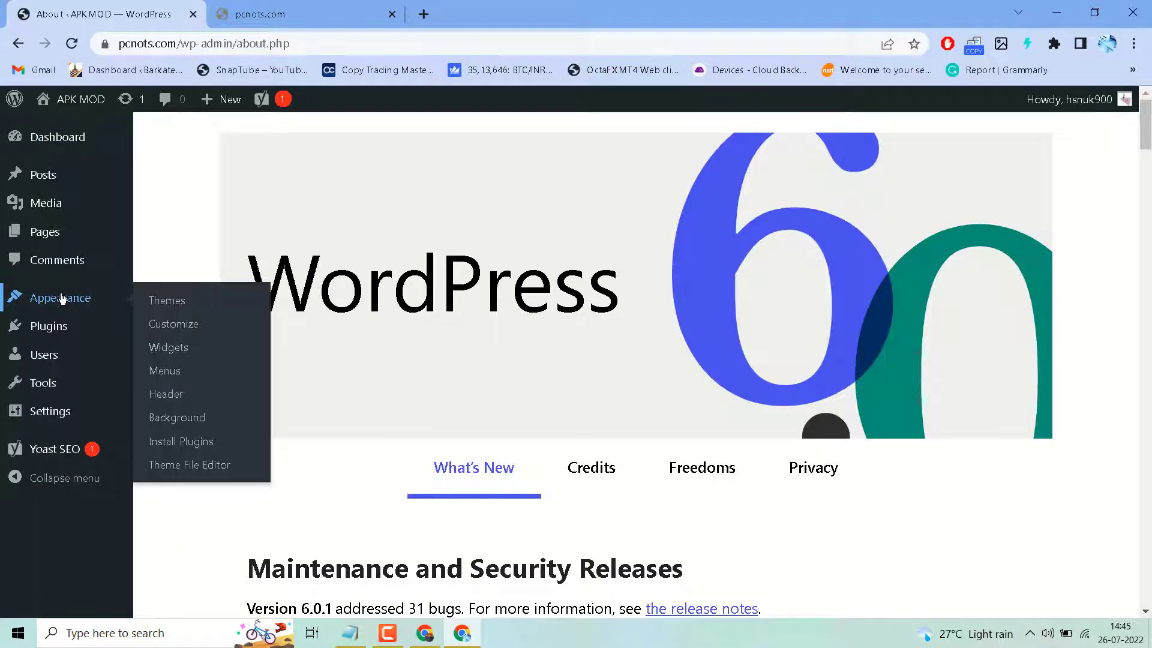
# Activate the Twenty Twenty-Two theme from Appearance > Themes
pyautogui.click(167, 300)
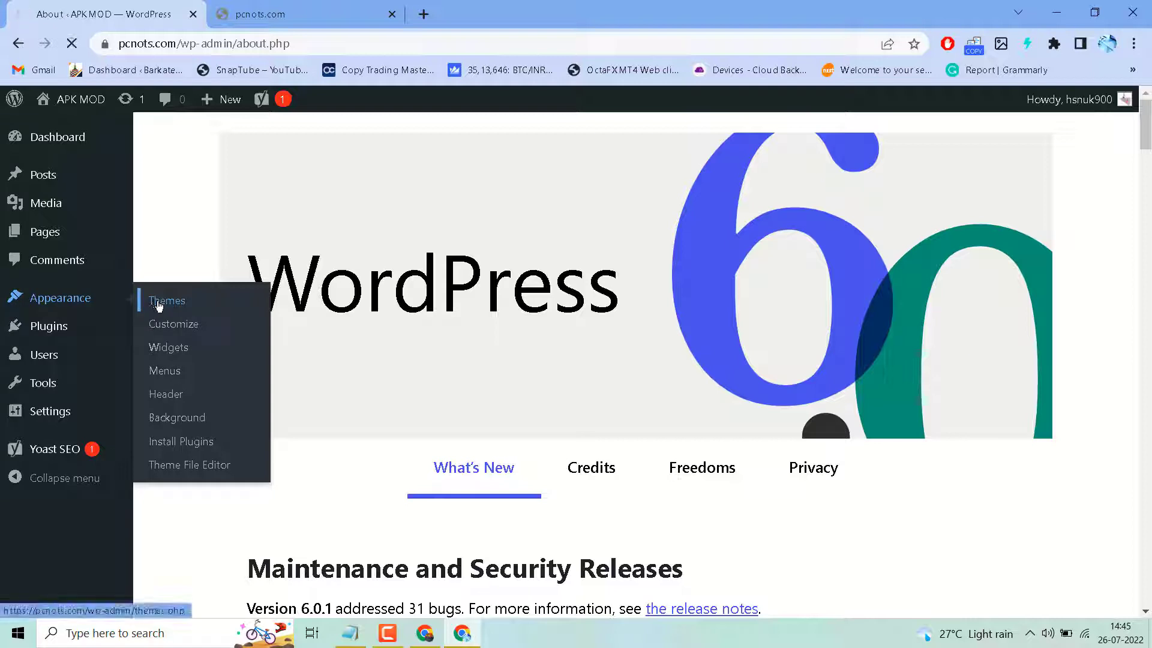
pyautogui.click(166, 300)
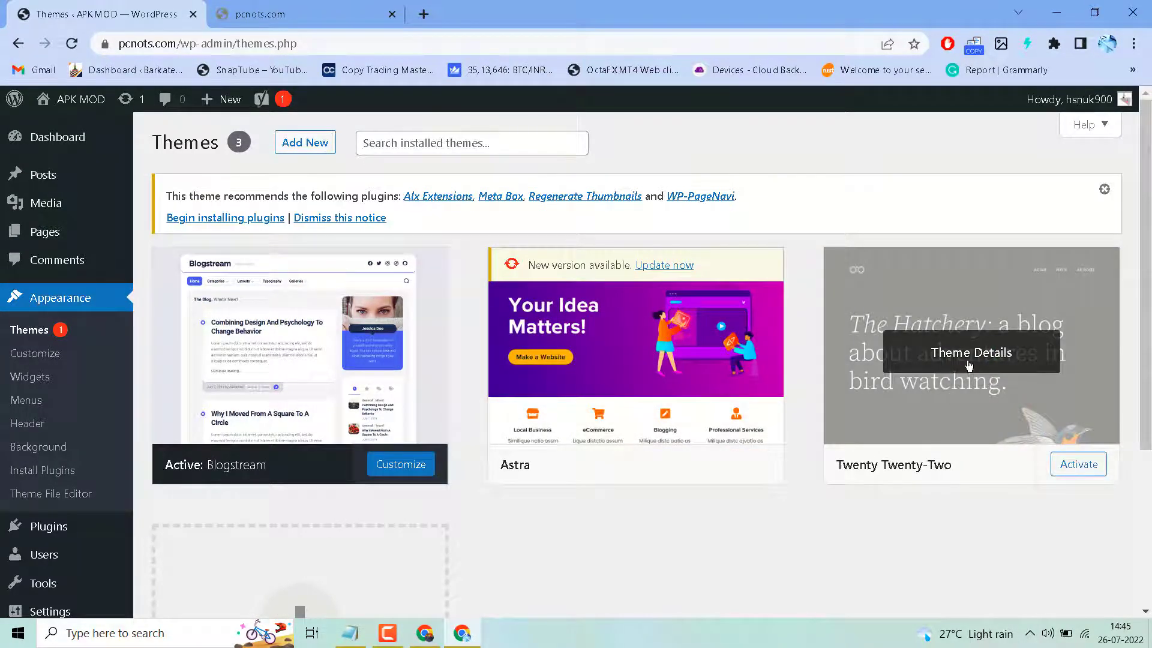
pyautogui.click(969, 353)
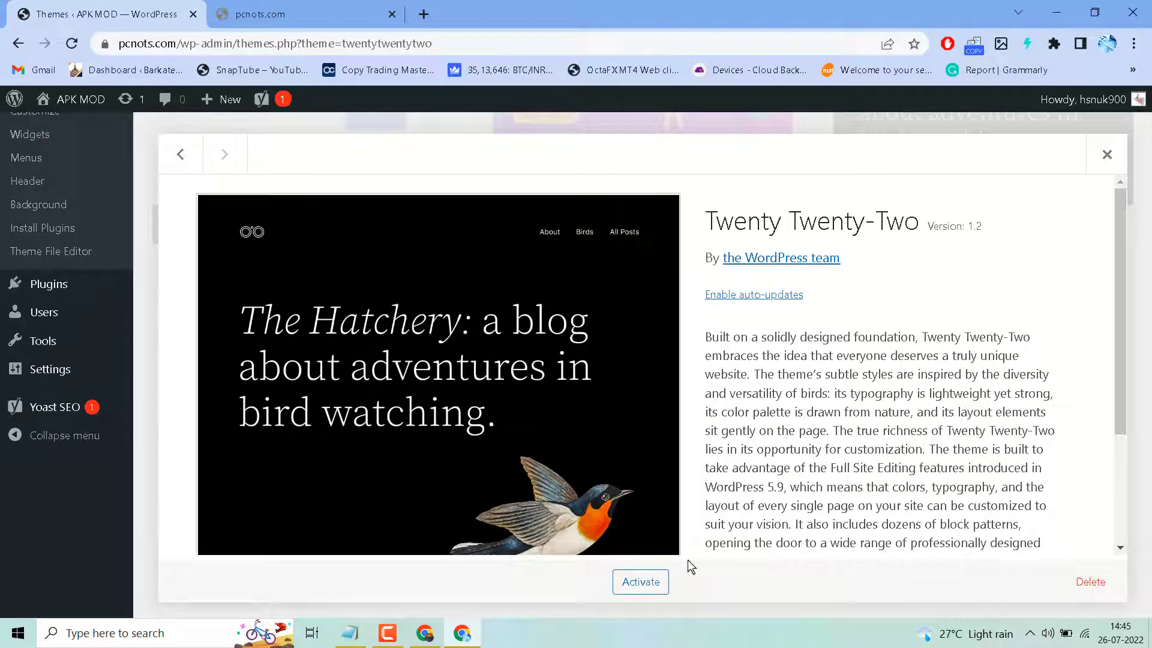
pyautogui.click(641, 582)
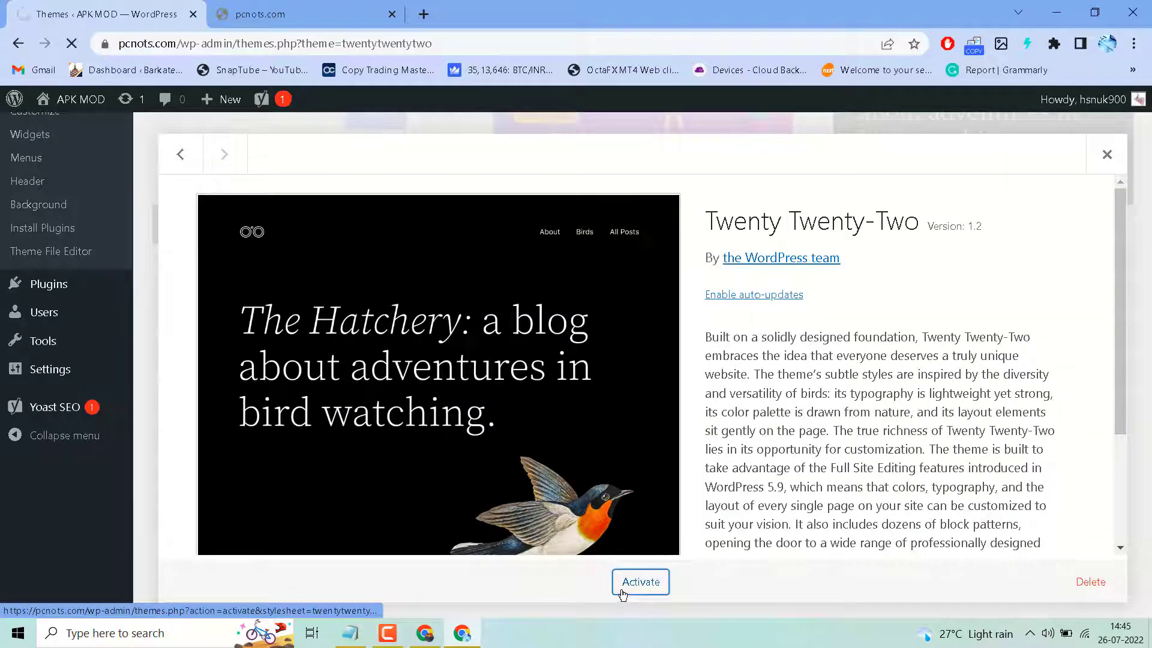
# Delete the Astra and Blogstream themes, confirming each deletion
pyautogui.click(640, 582)
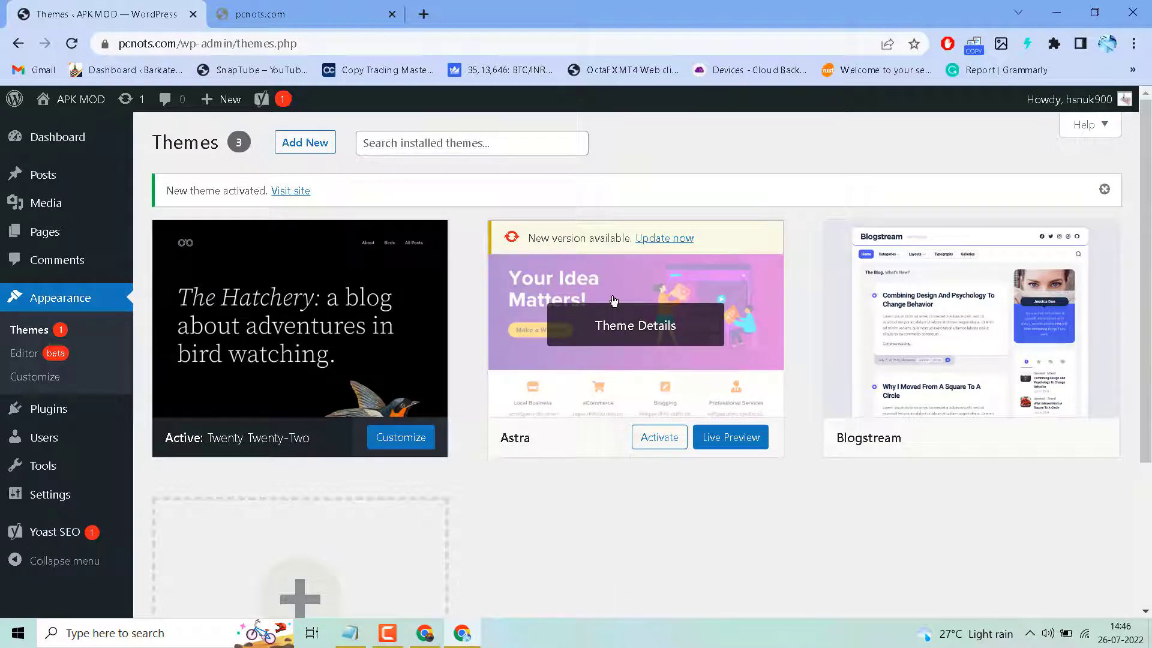
pyautogui.click(1089, 581)
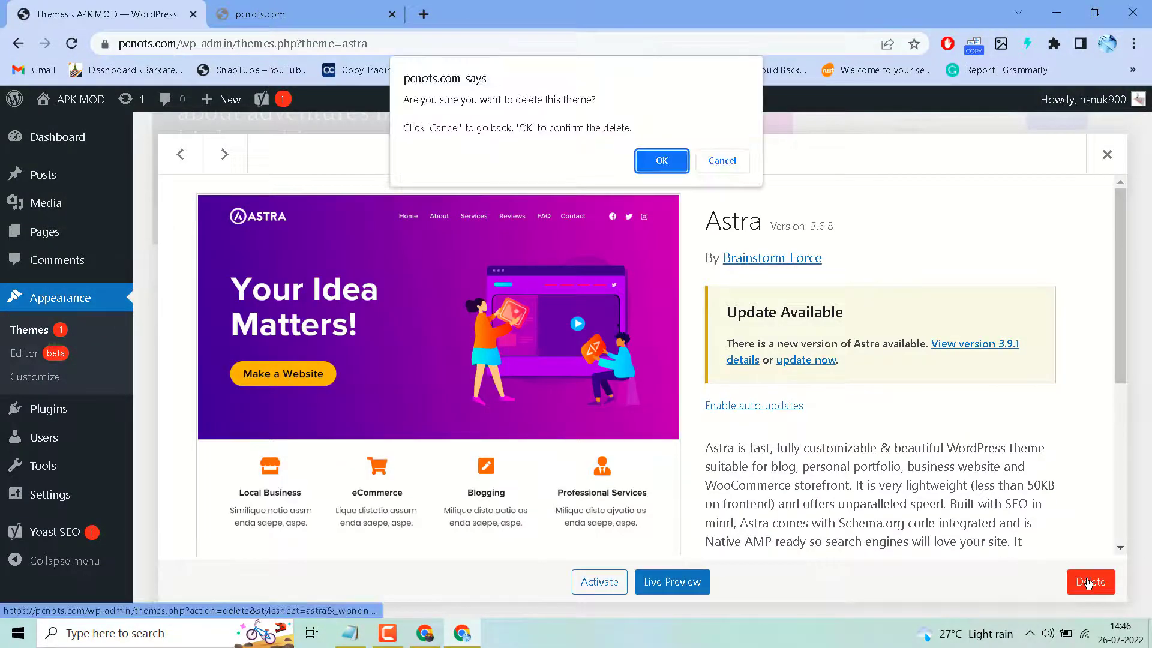
pyautogui.click(661, 161)
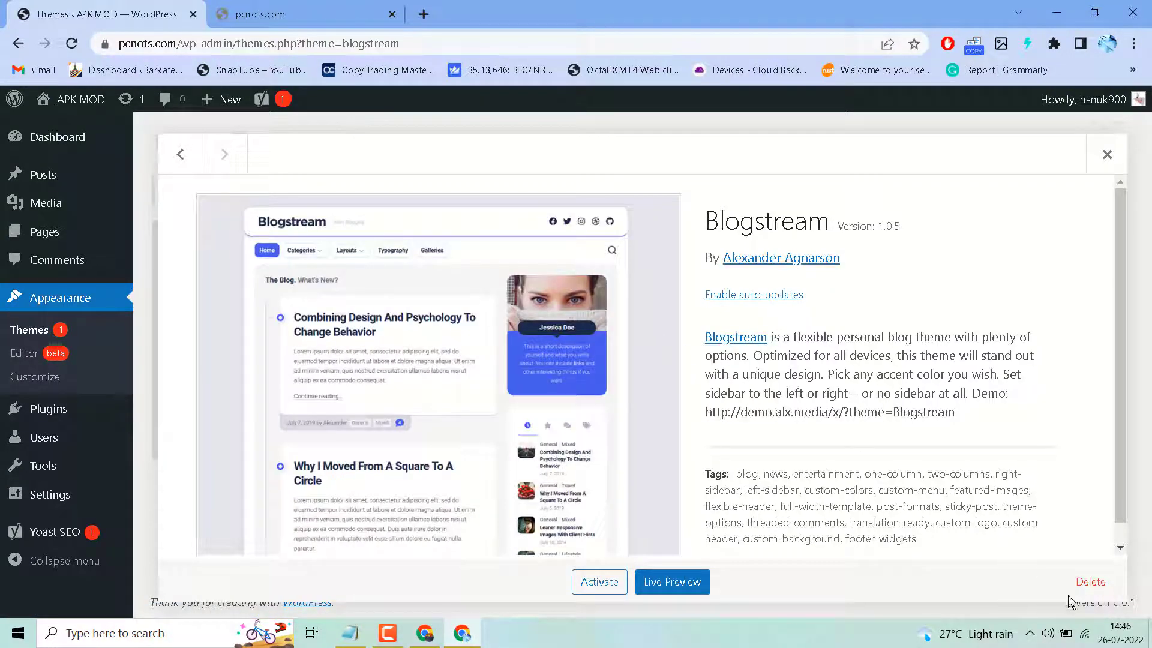
pyautogui.click(1090, 582)
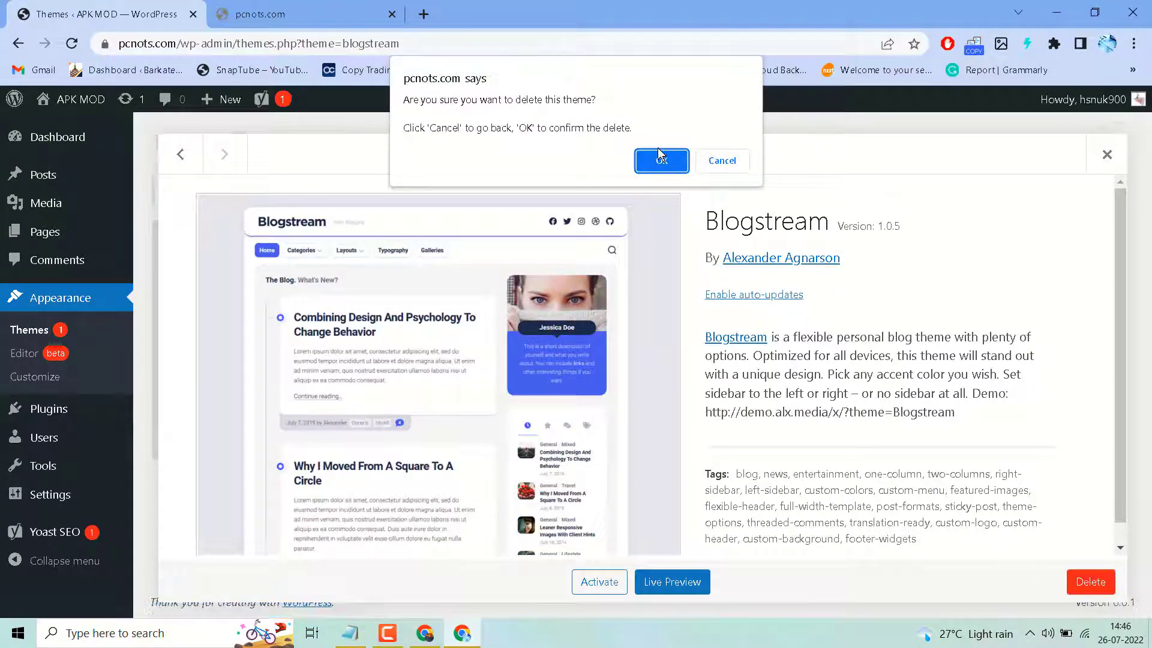
pyautogui.click(661, 161)
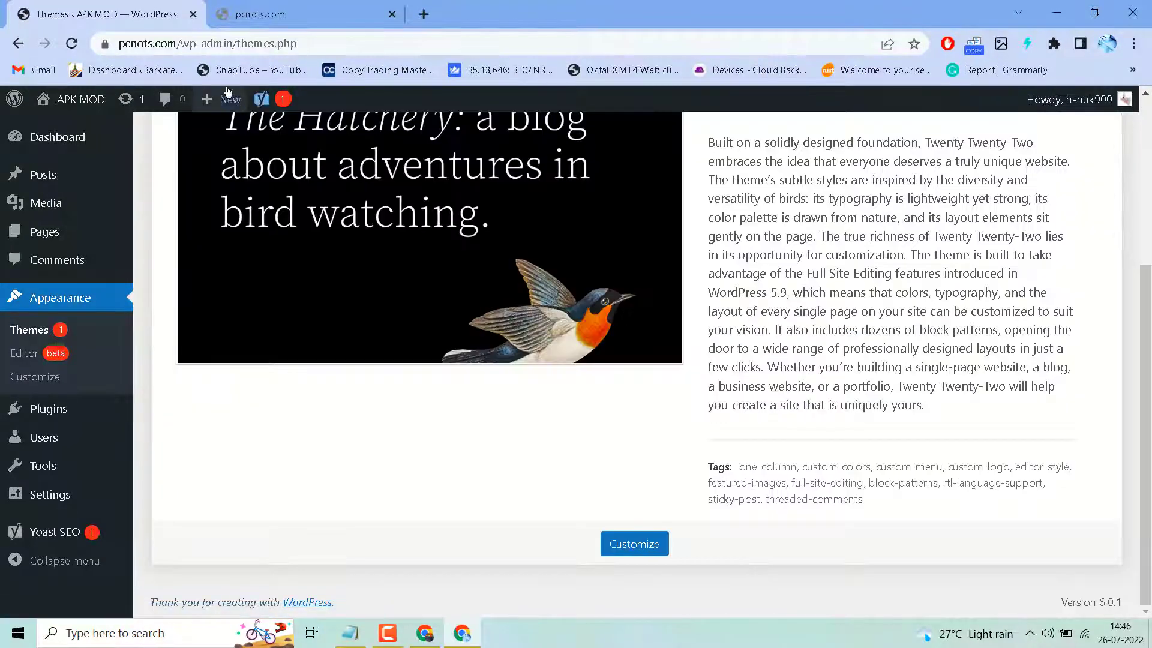
# Open Add New Post in a new tab, see the plain text editor, and return to the Themes tab
pyautogui.rightClick(230, 99)
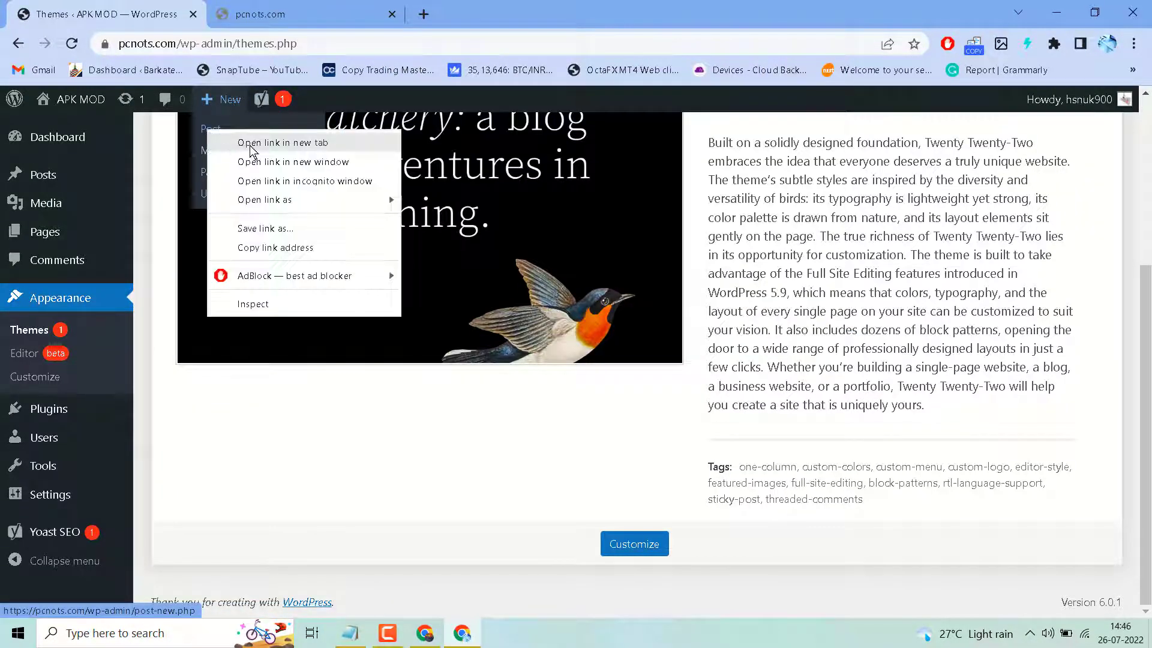
pyautogui.click(283, 143)
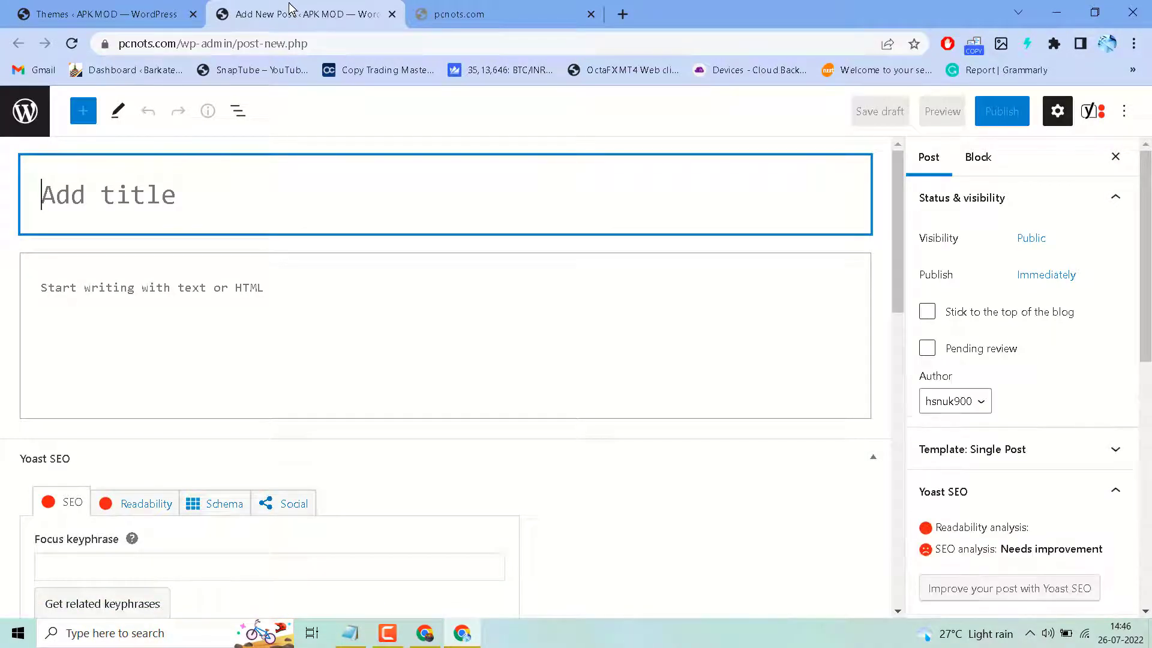
pyautogui.click(108, 15)
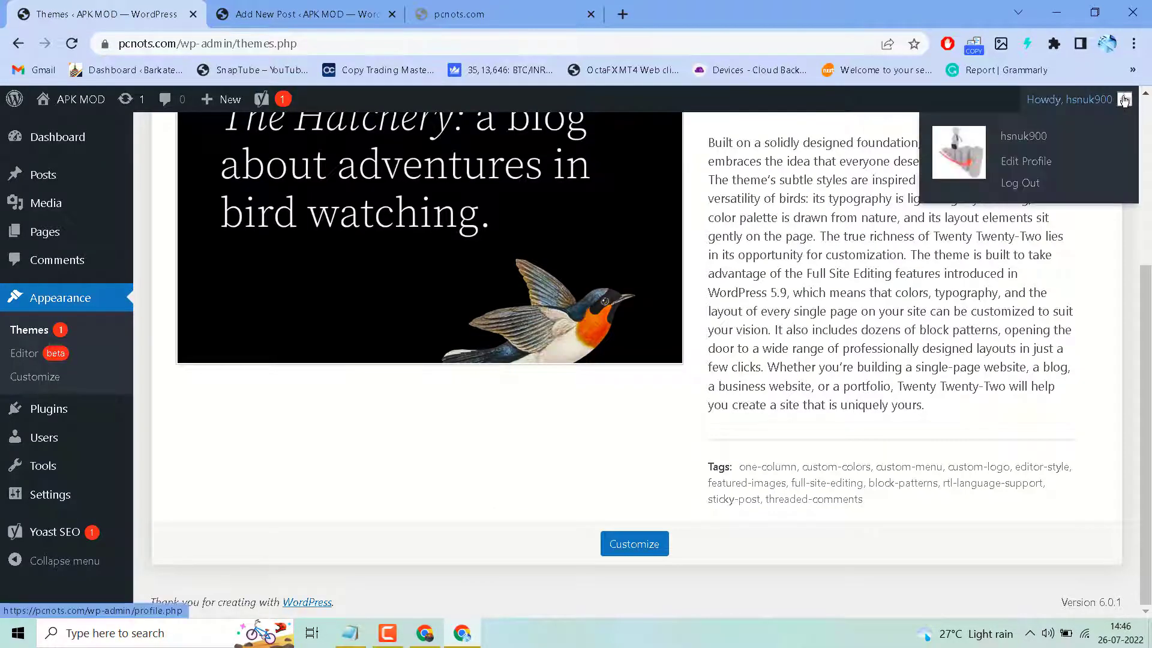
pyautogui.moveTo(1035, 164)
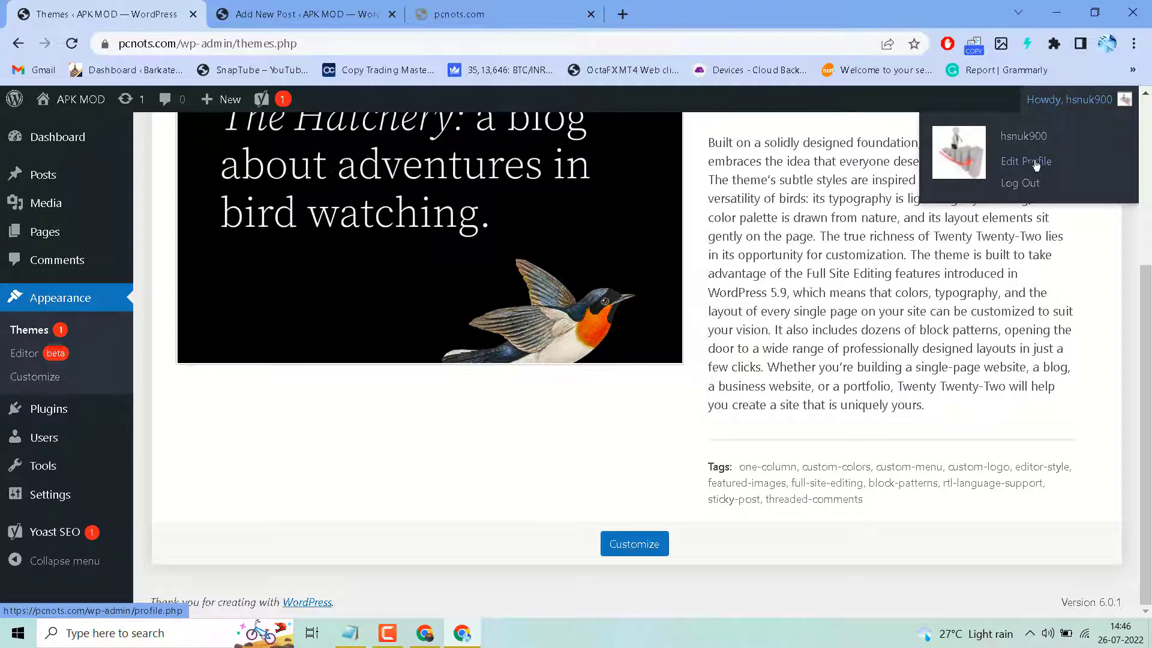
# In Edit Profile, uncheck 'Disable the visual editor when writing' and Update Profile
pyautogui.click(1026, 160)
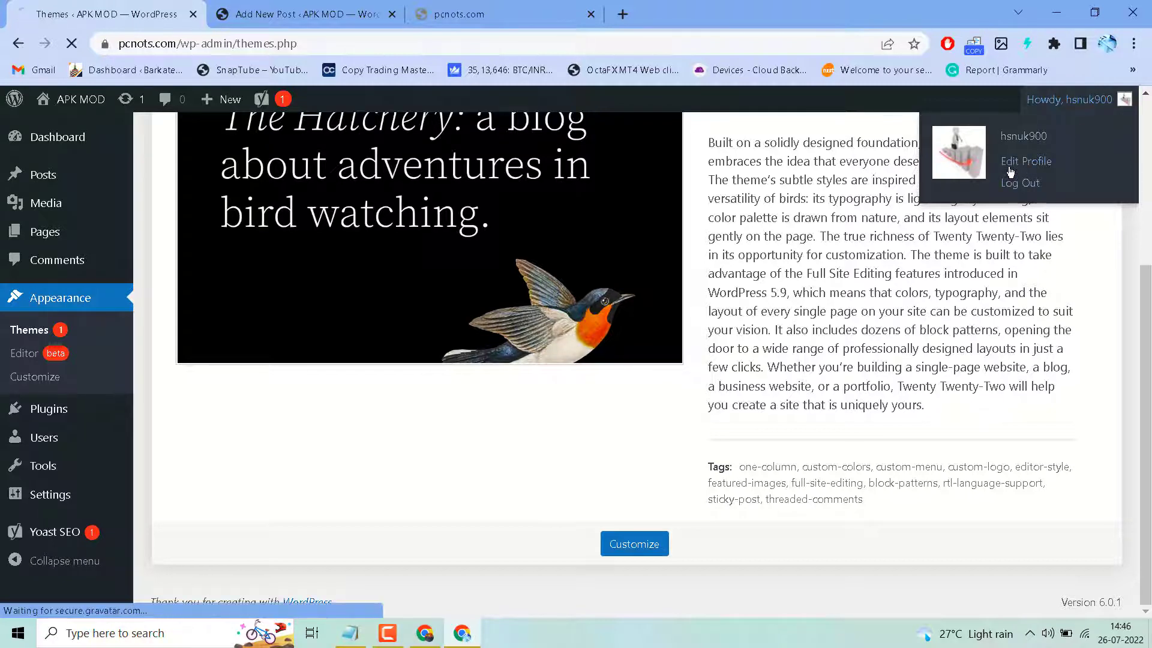
pyautogui.click(1026, 161)
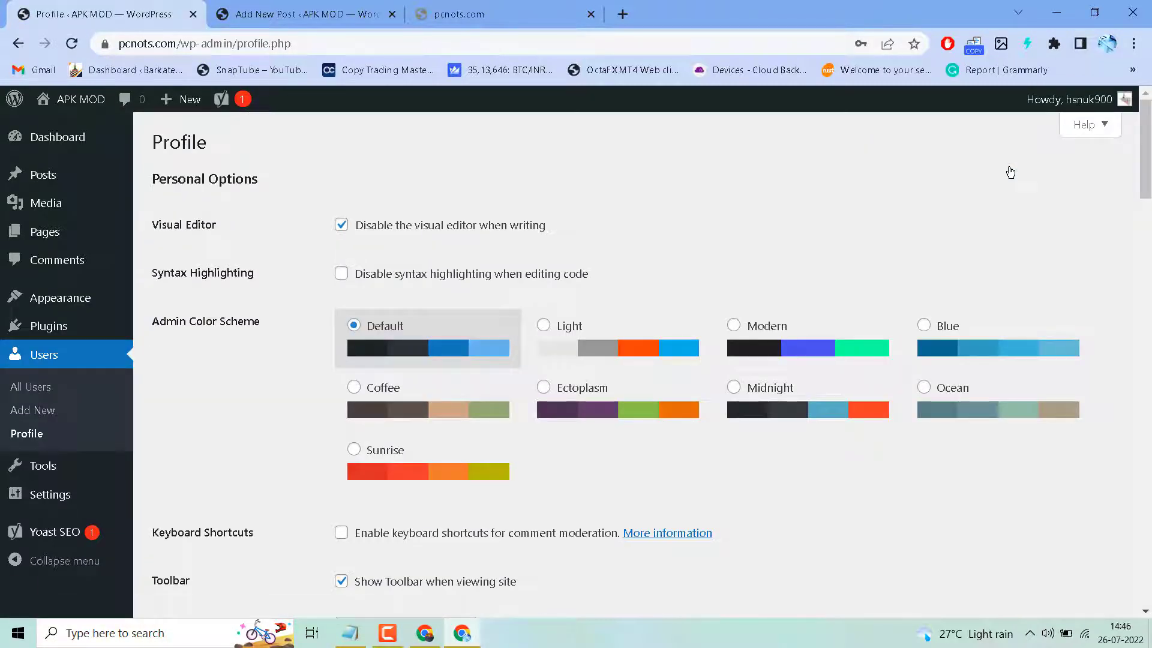
pyautogui.moveTo(364, 217)
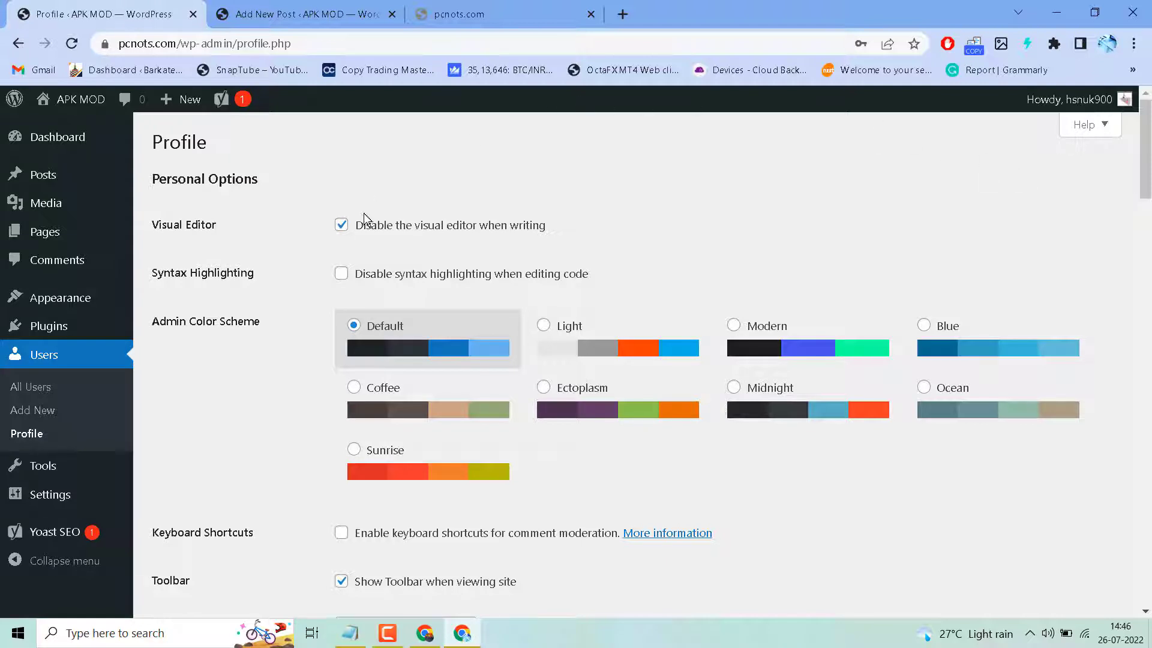
pyautogui.moveTo(456, 246)
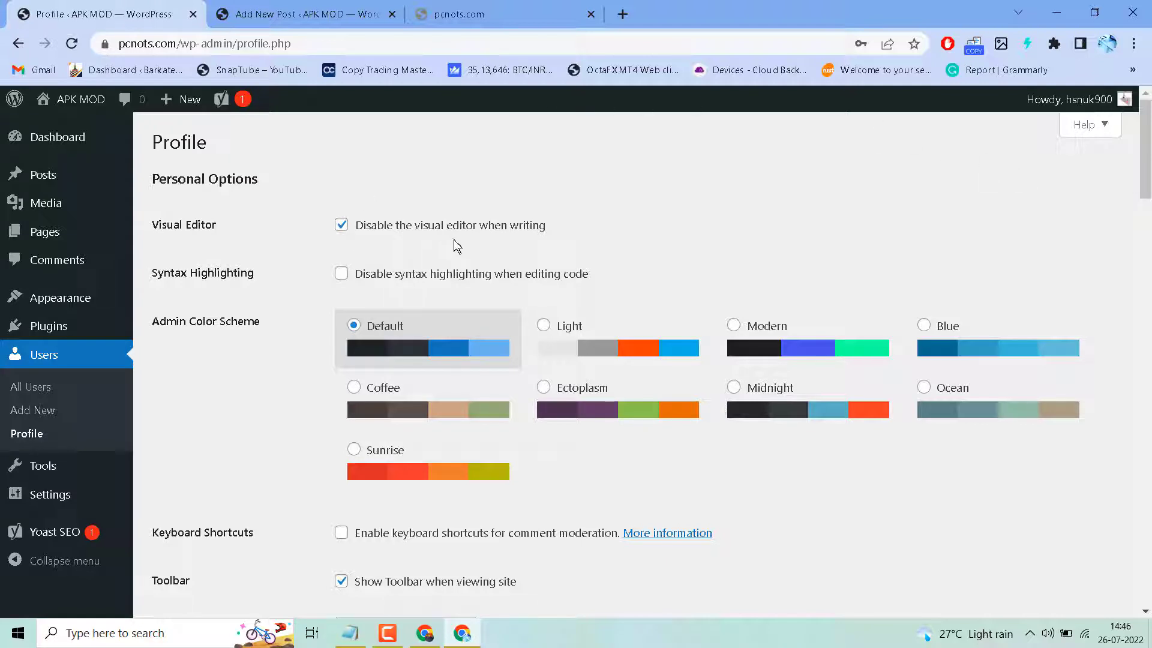
pyautogui.click(340, 224)
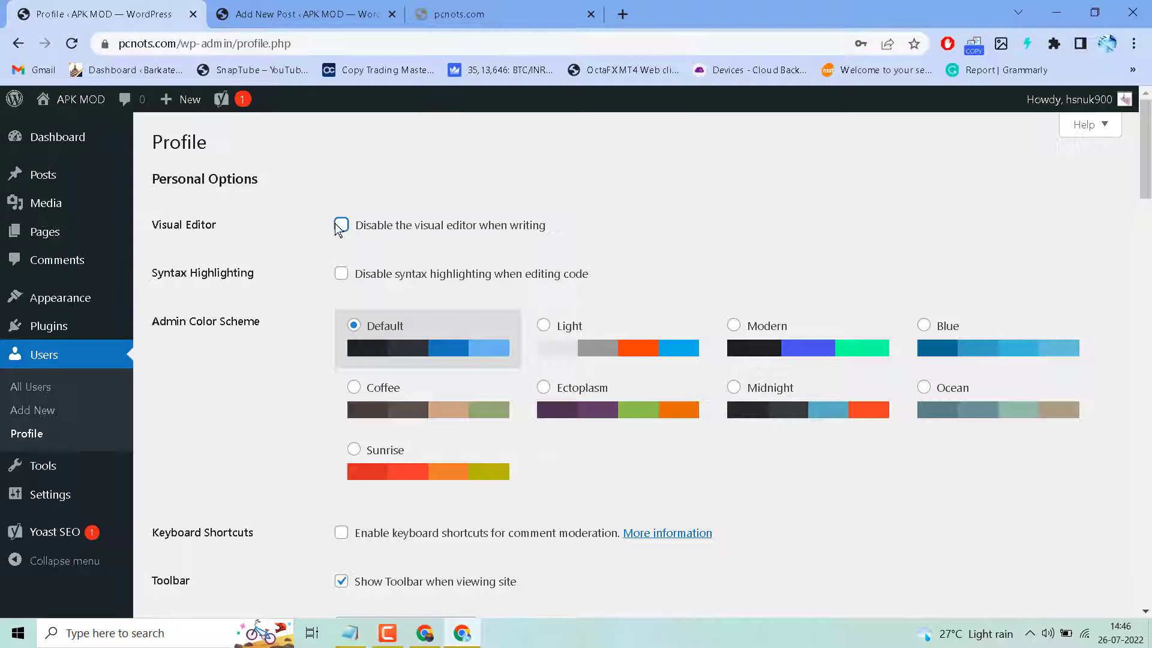
pyautogui.scroll(-3)
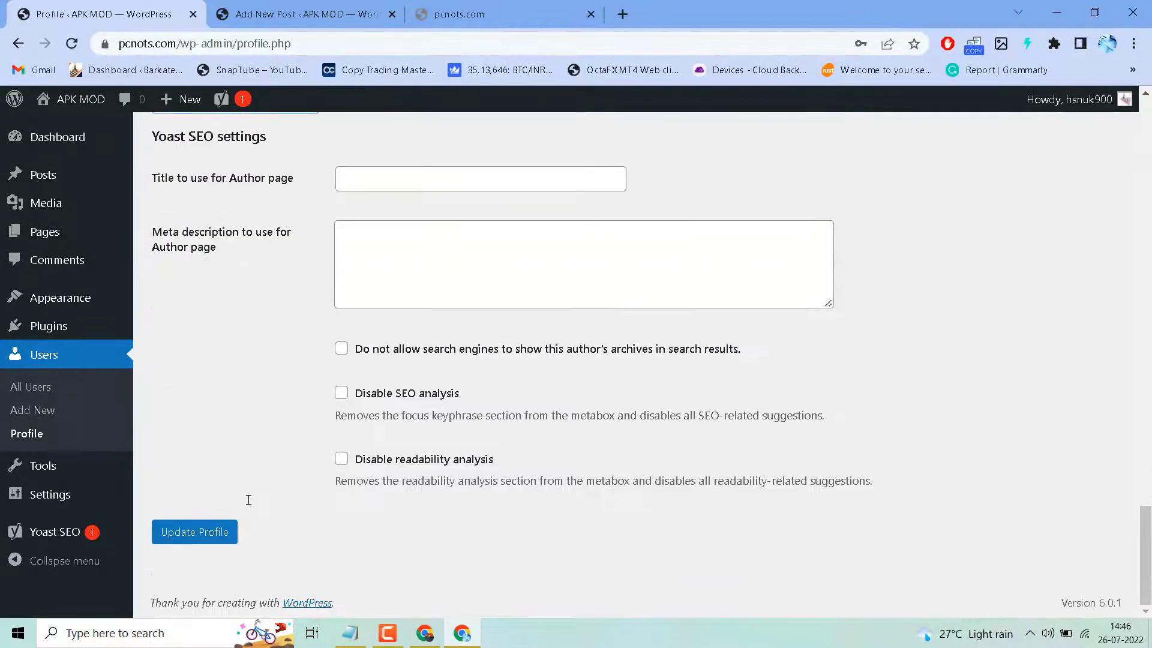
pyautogui.moveTo(201, 545)
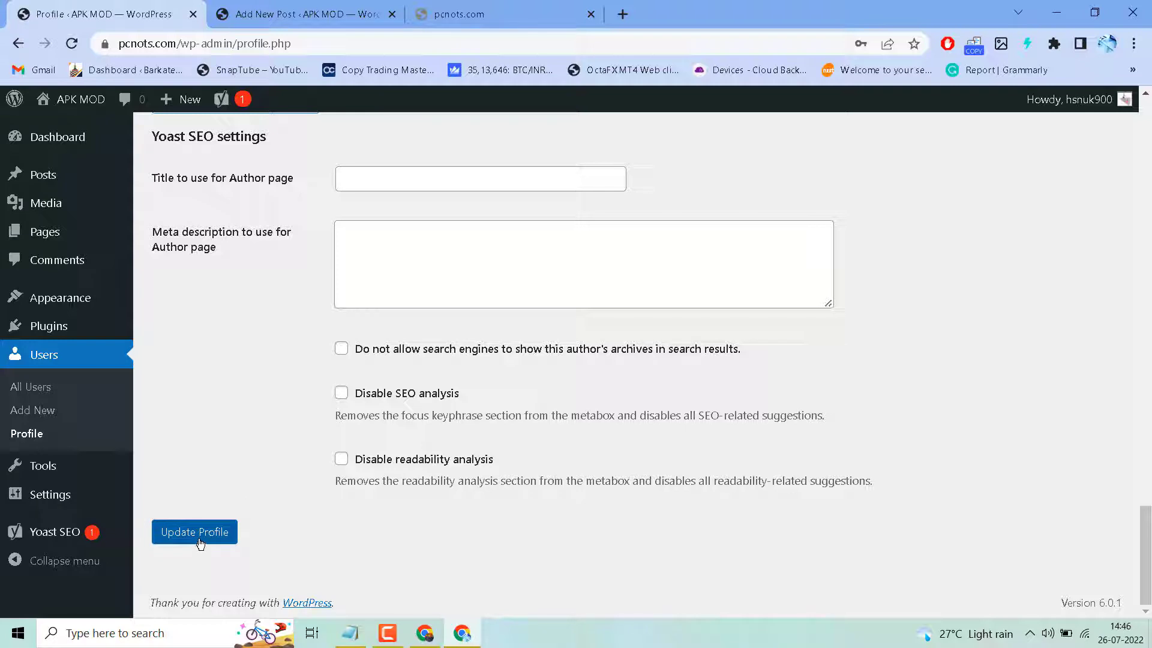
pyautogui.click(195, 532)
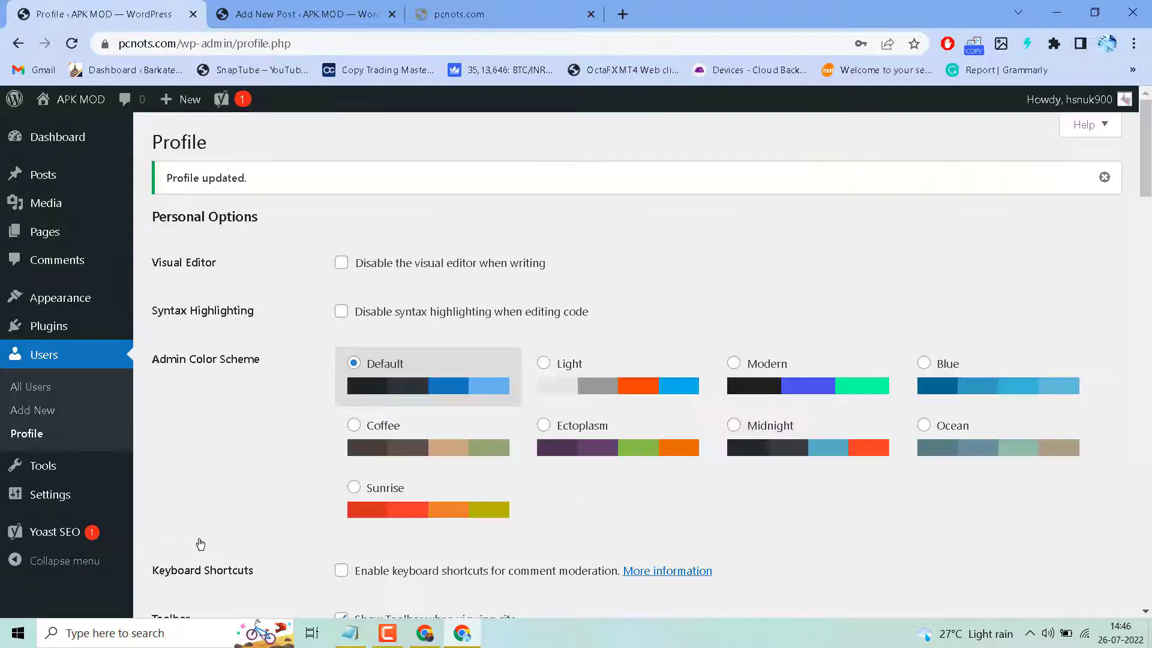
# Reload the Add New Post tab so the block editor loads, and insert an Image block
pyautogui.click(303, 15)
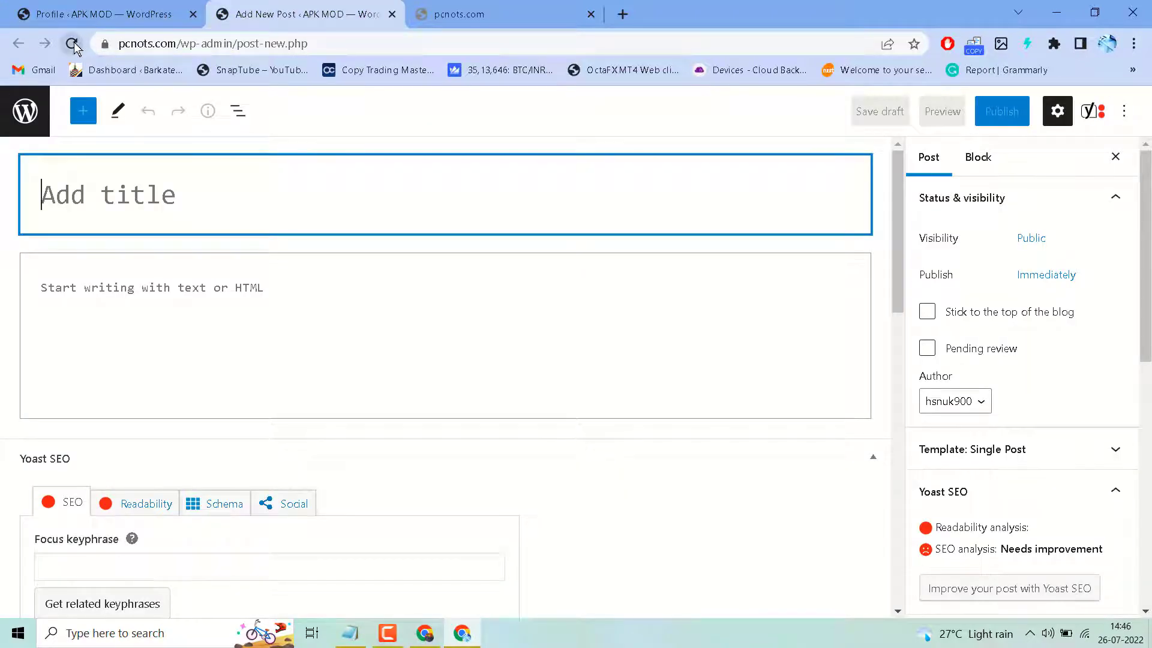
pyautogui.click(70, 43)
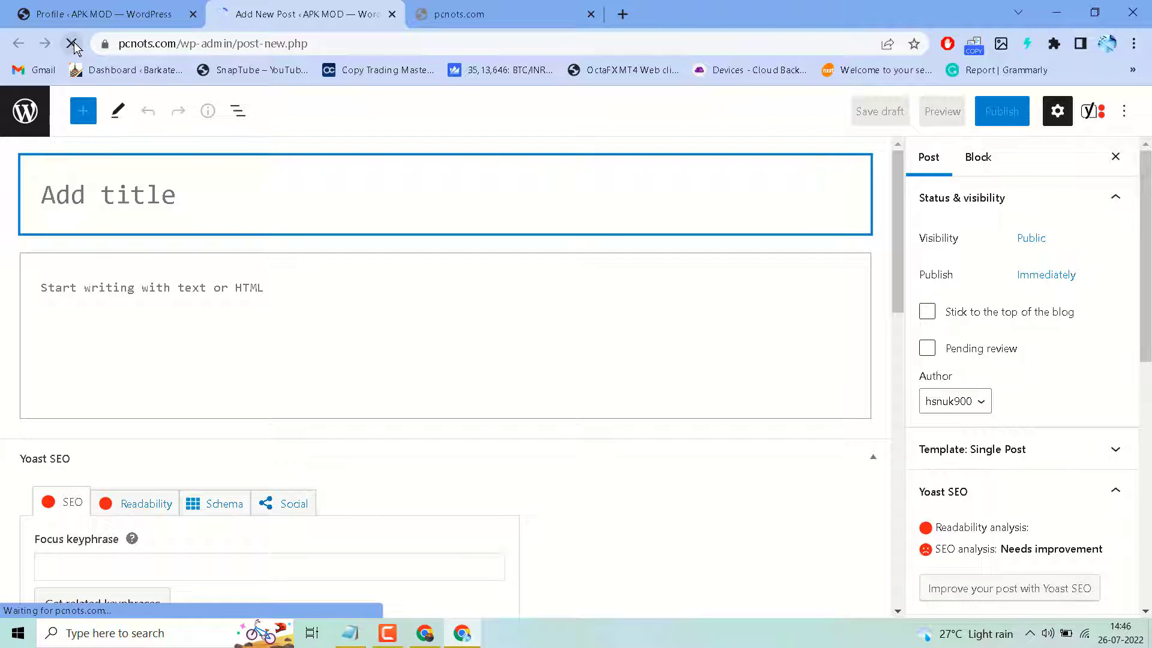
pyautogui.click(69, 43)
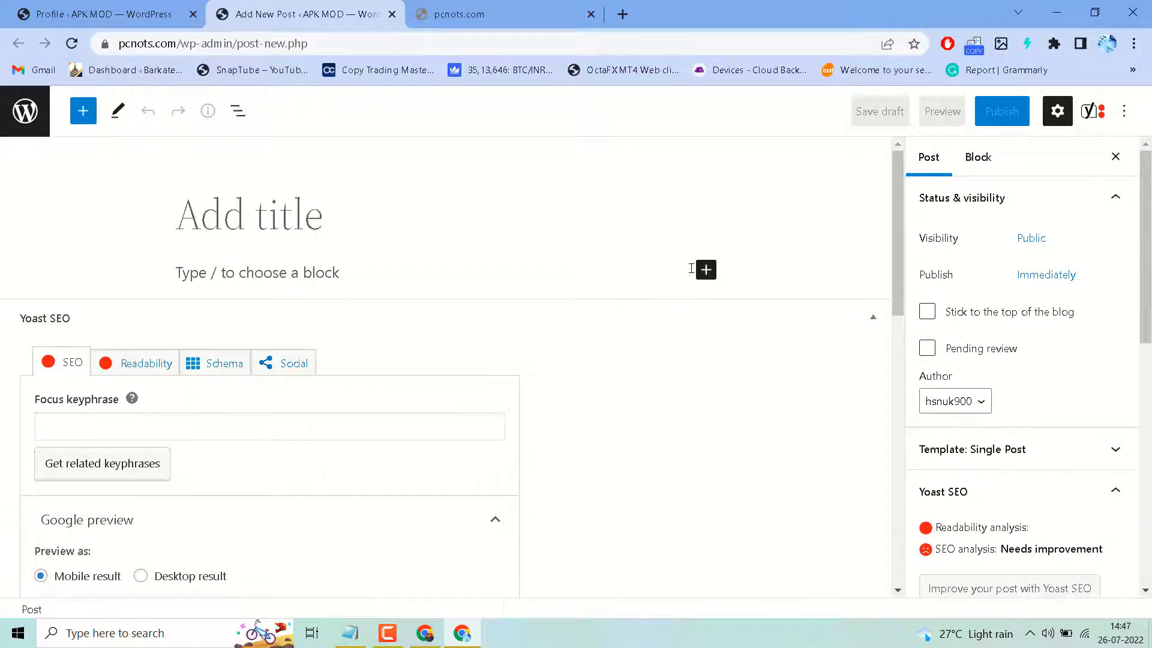
pyautogui.click(705, 268)
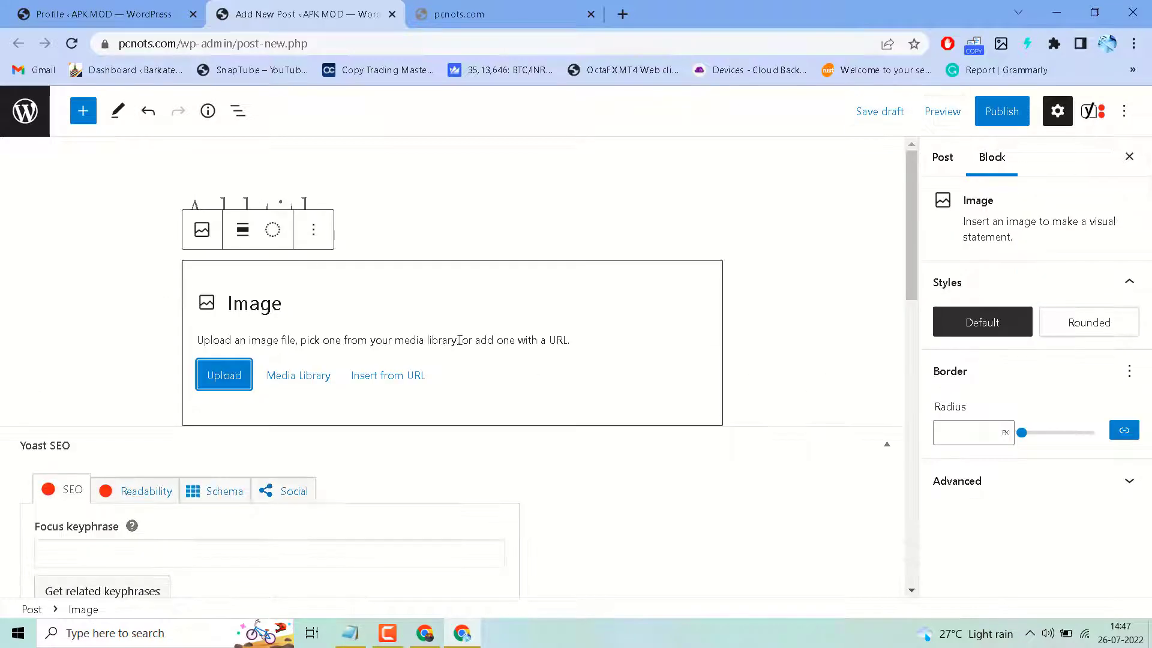
pyautogui.moveTo(547, 322)
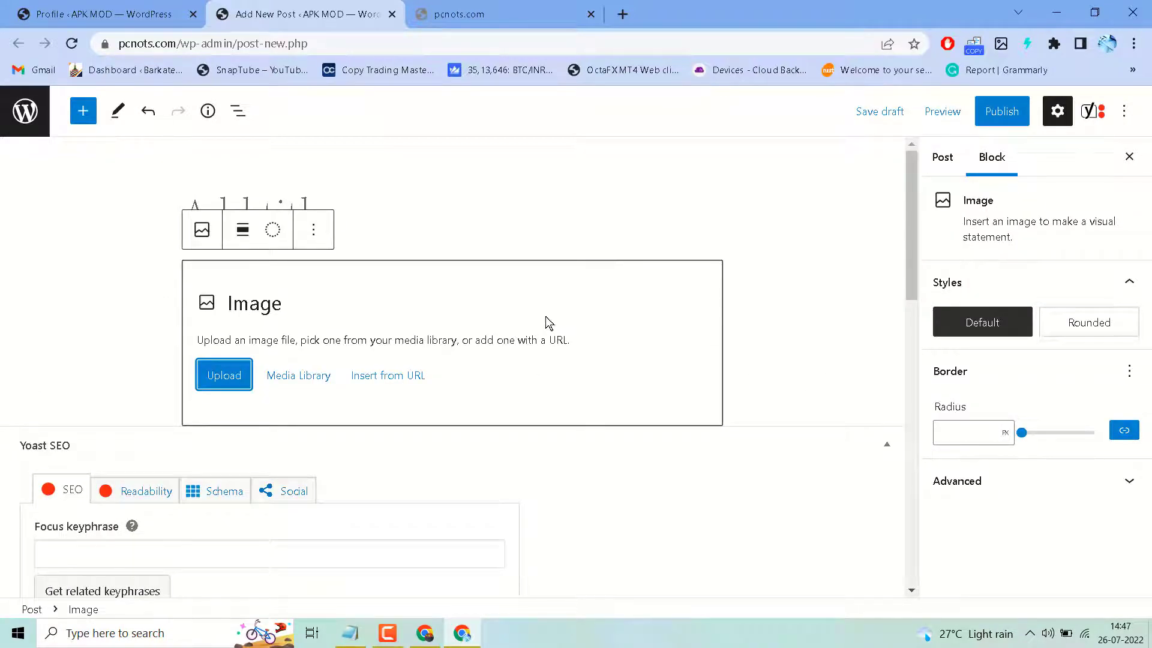